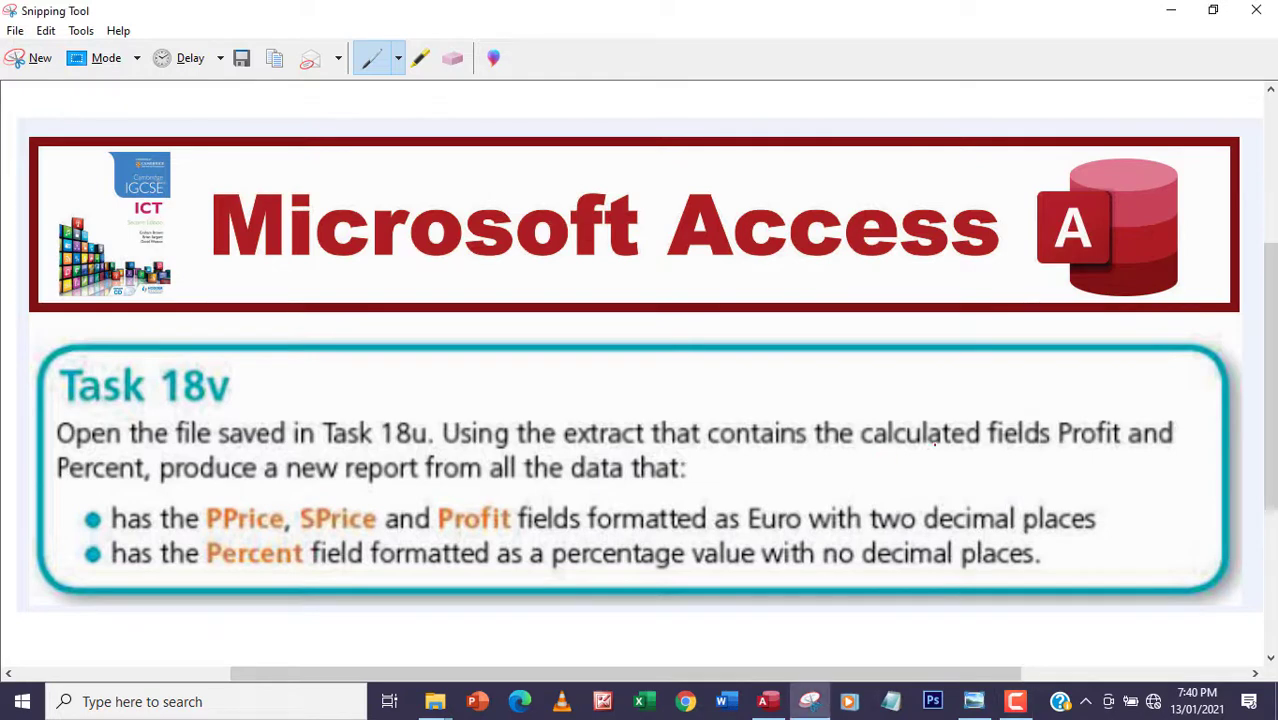
Step: Move the Snipping Tool window aside to reveal the Access database's object list
left_click_drag(868, 452, 1040, 448)
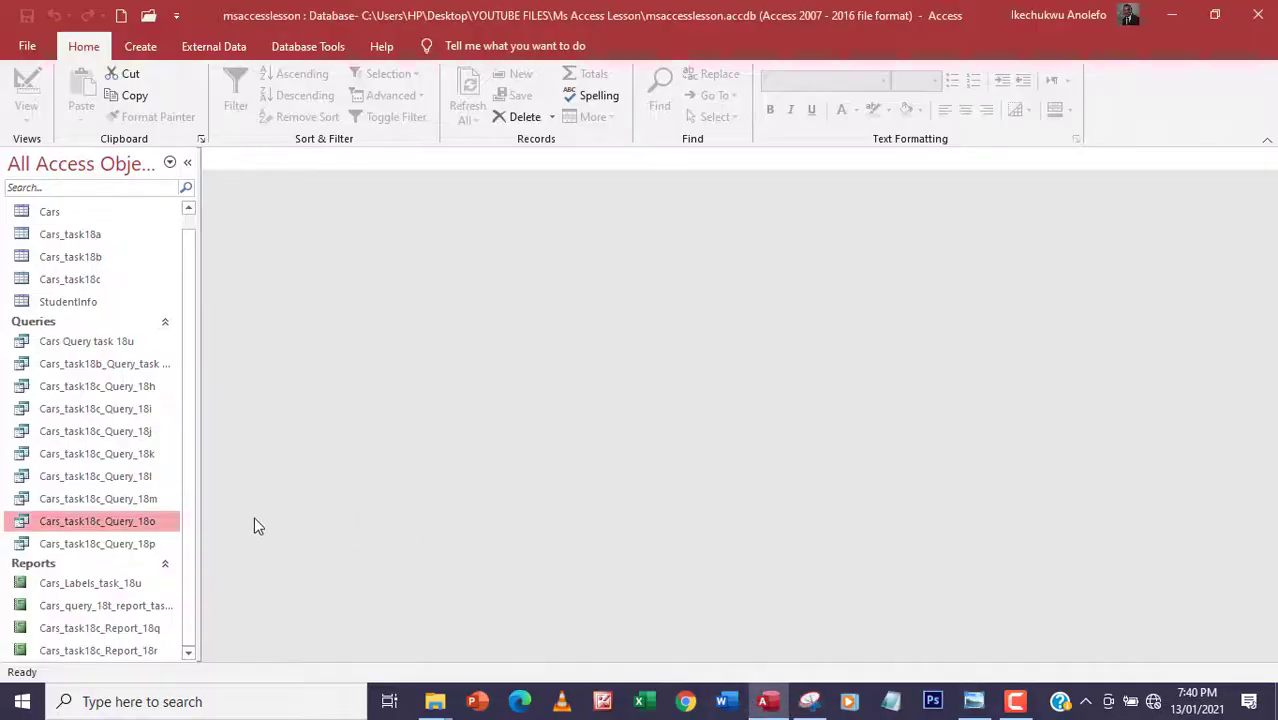
mouse_move(144, 524)
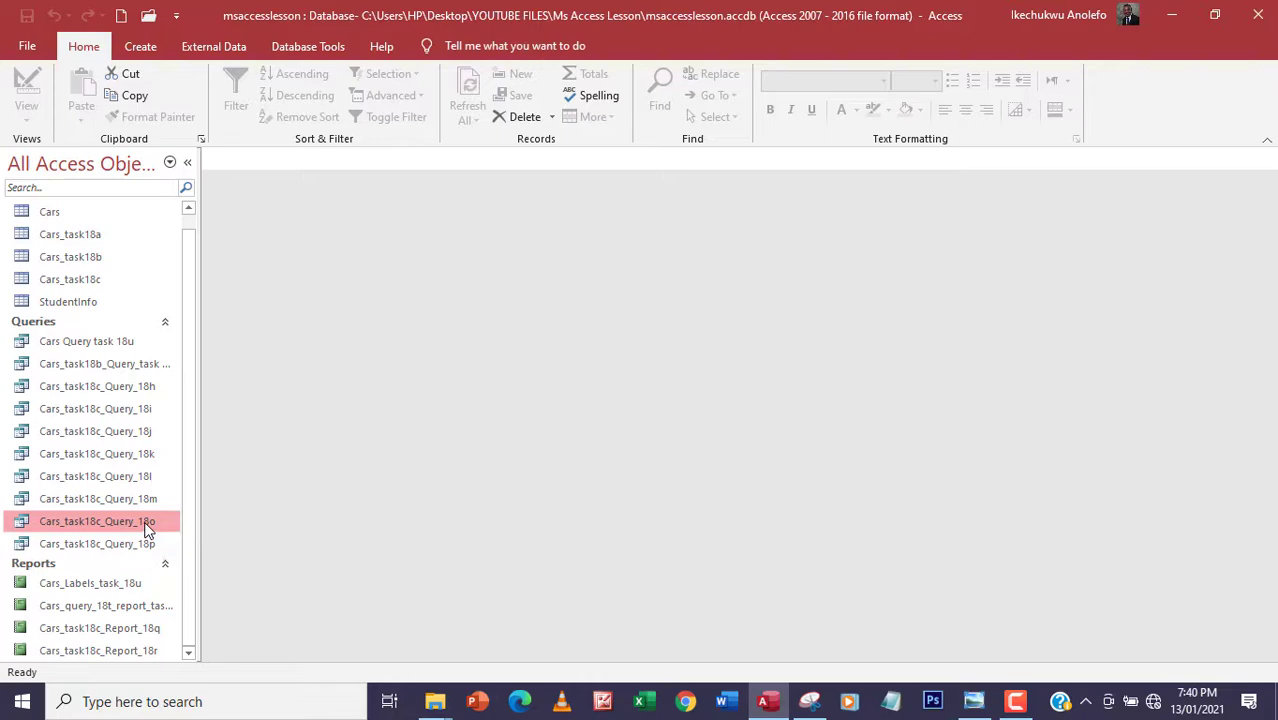
double_click(98, 520)
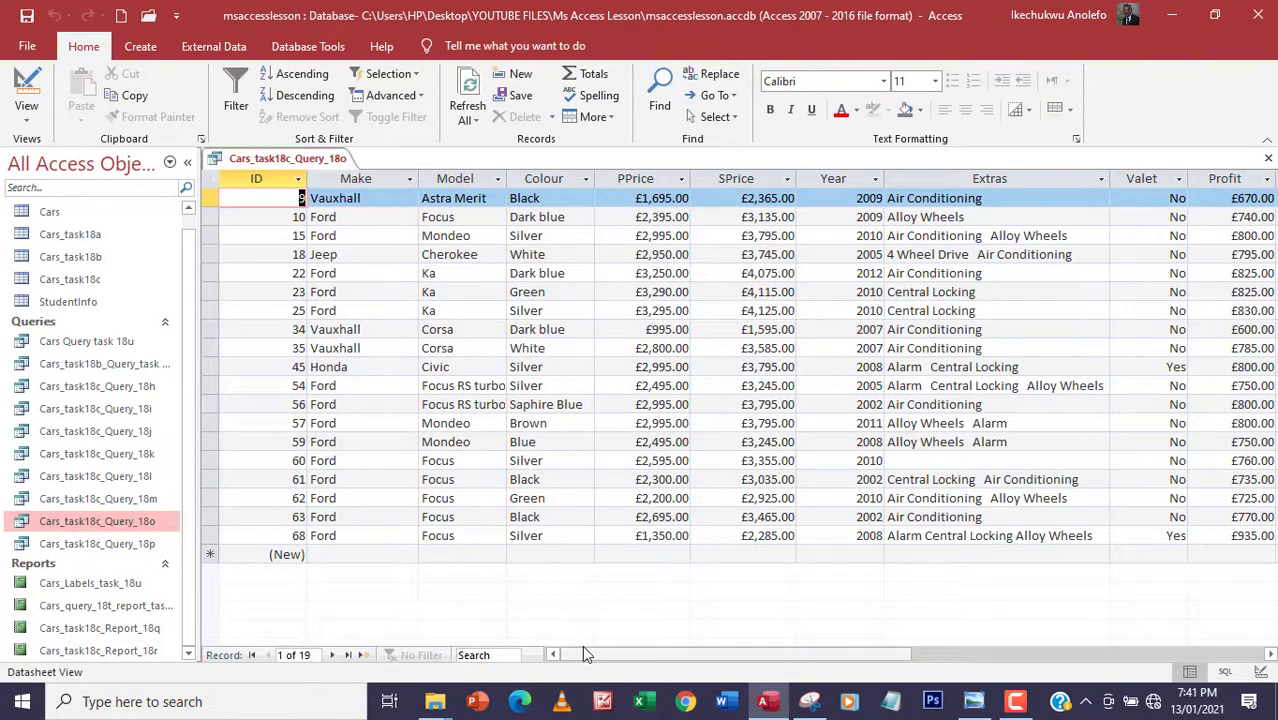
scroll("right", 3)
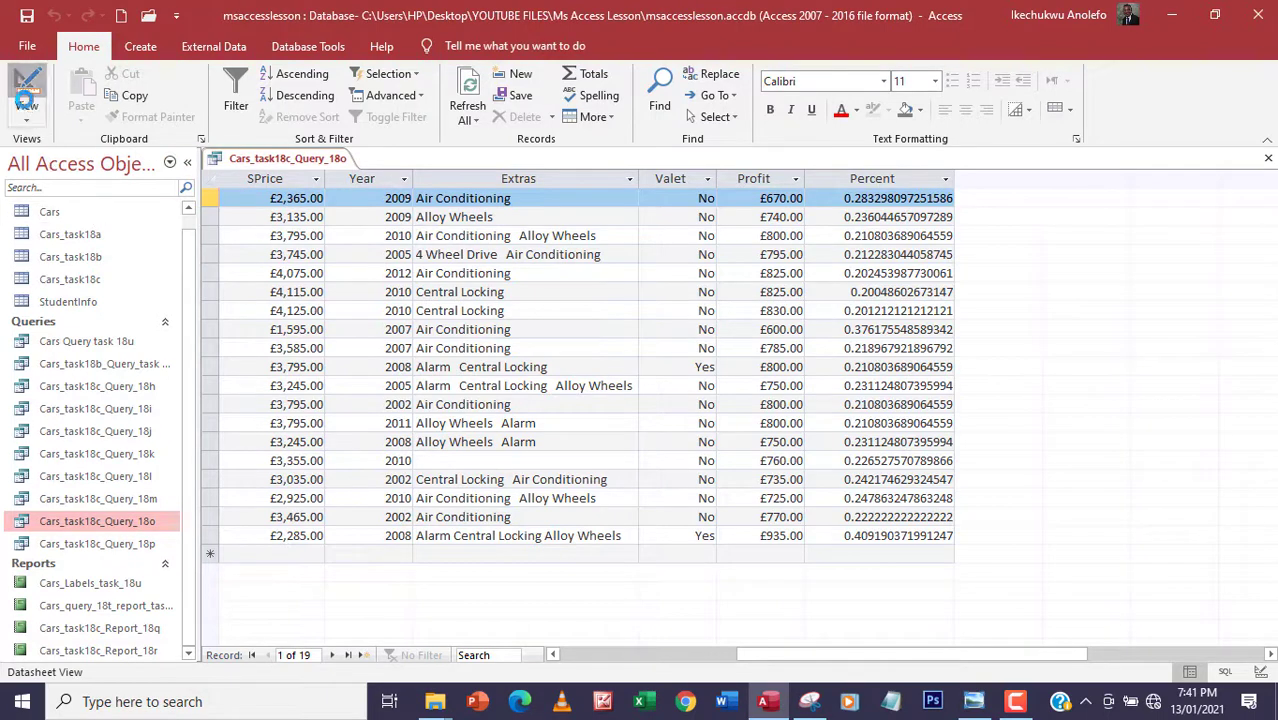
left_click(28, 90)
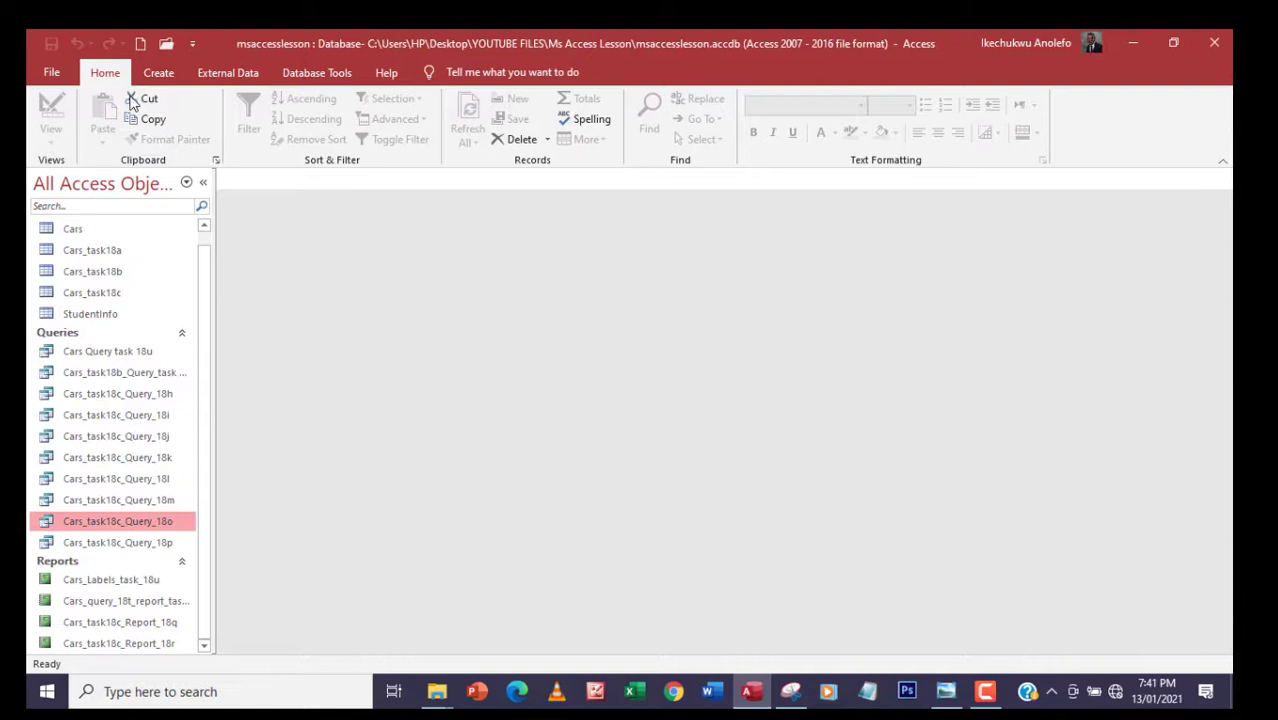
Step: Start the Report Wizard on Cars_task18c_Query_18o and add all of its fields
left_click(158, 72)
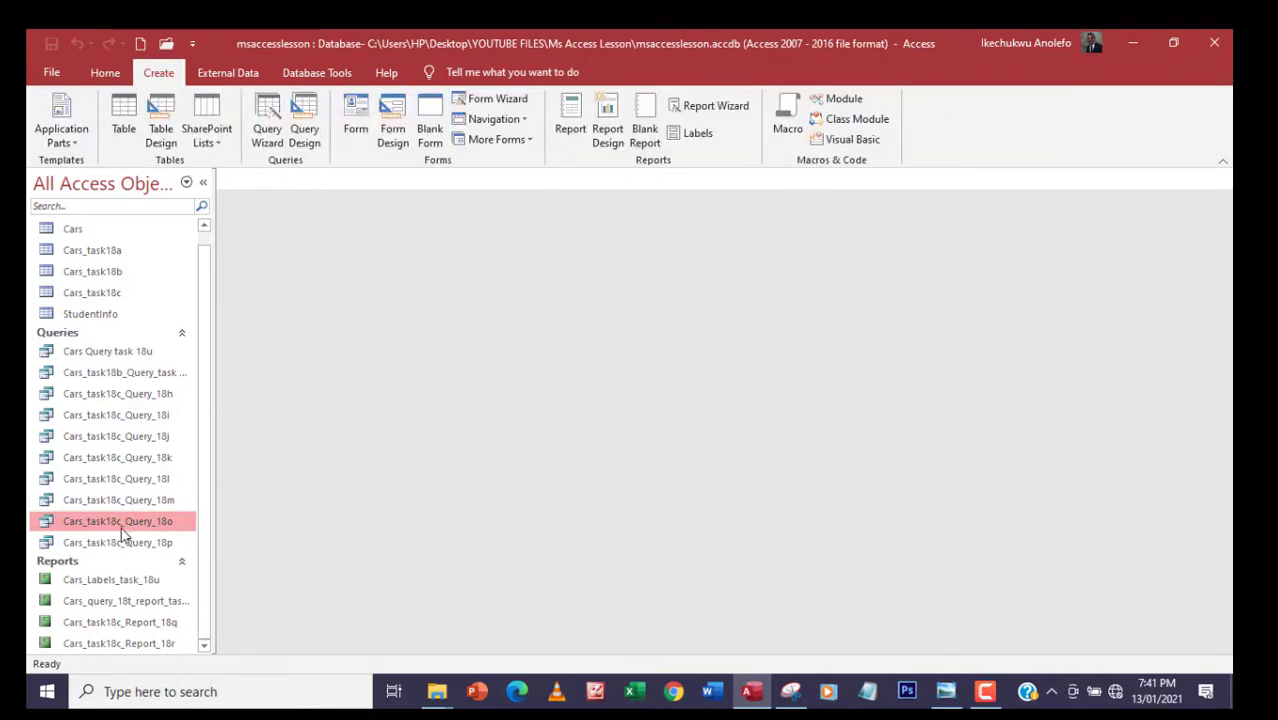
mouse_move(72, 536)
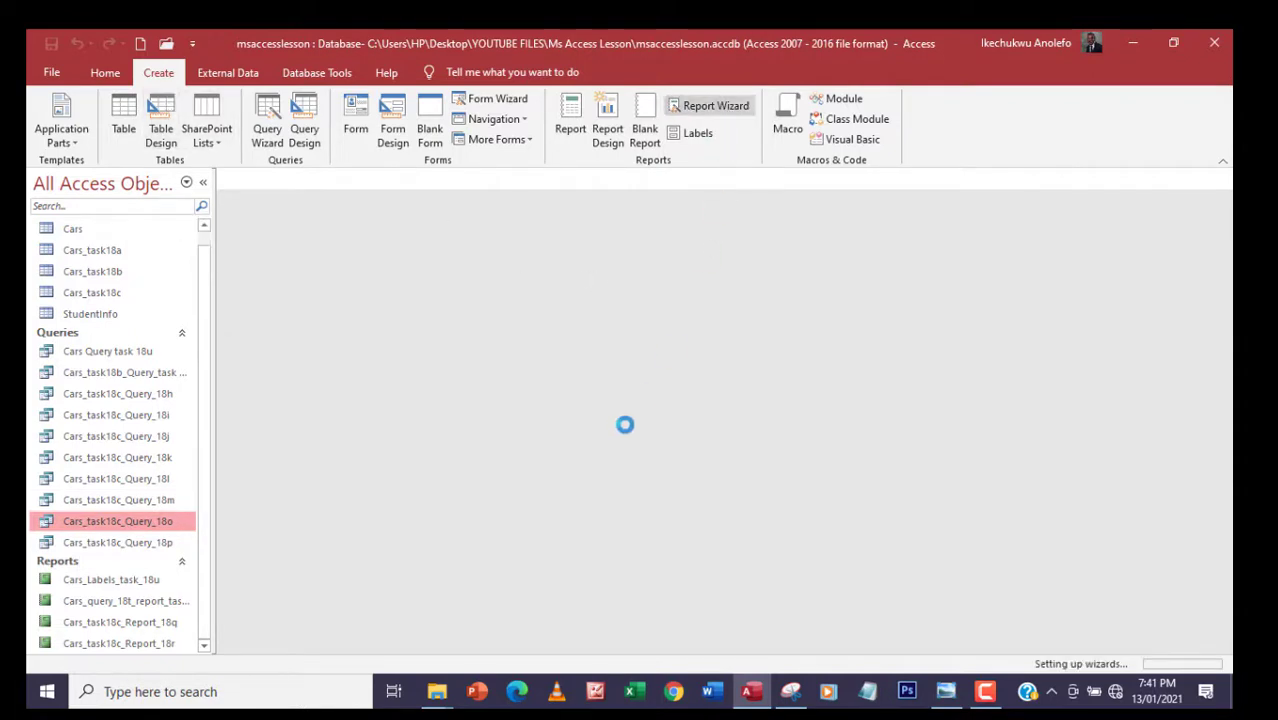
left_click(714, 104)
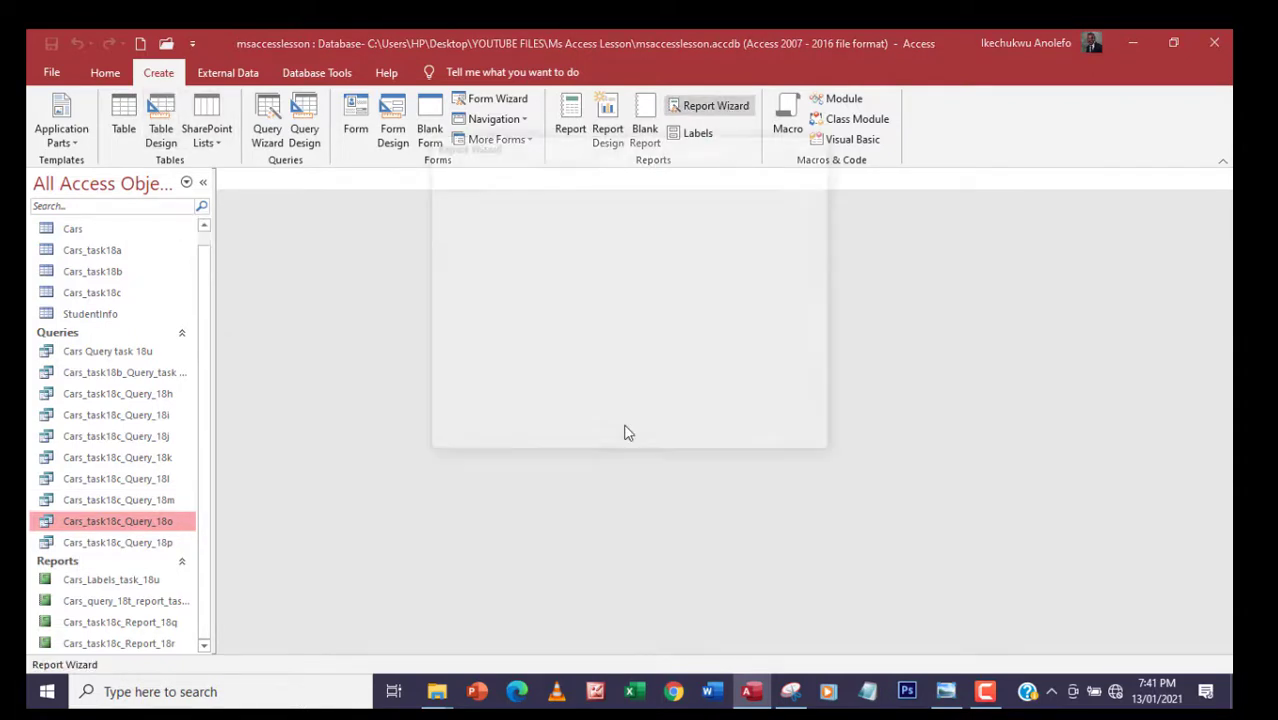
left_click(716, 104)
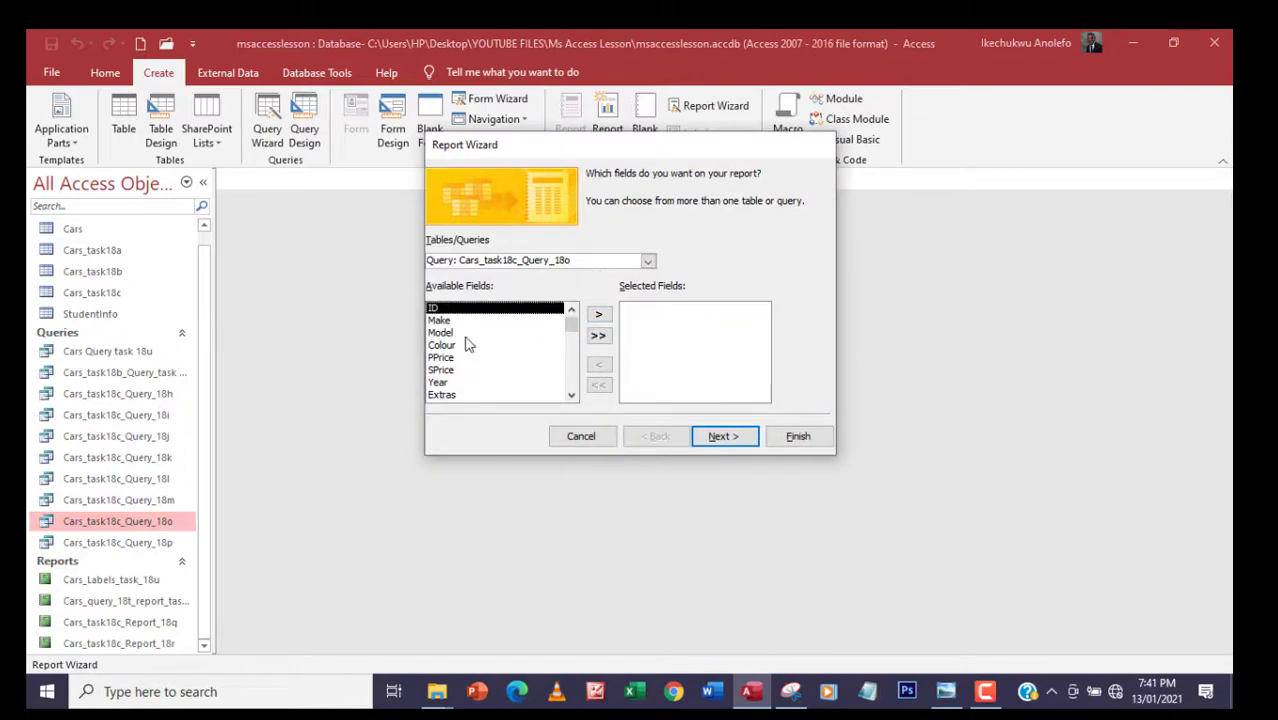
left_click(598, 336)
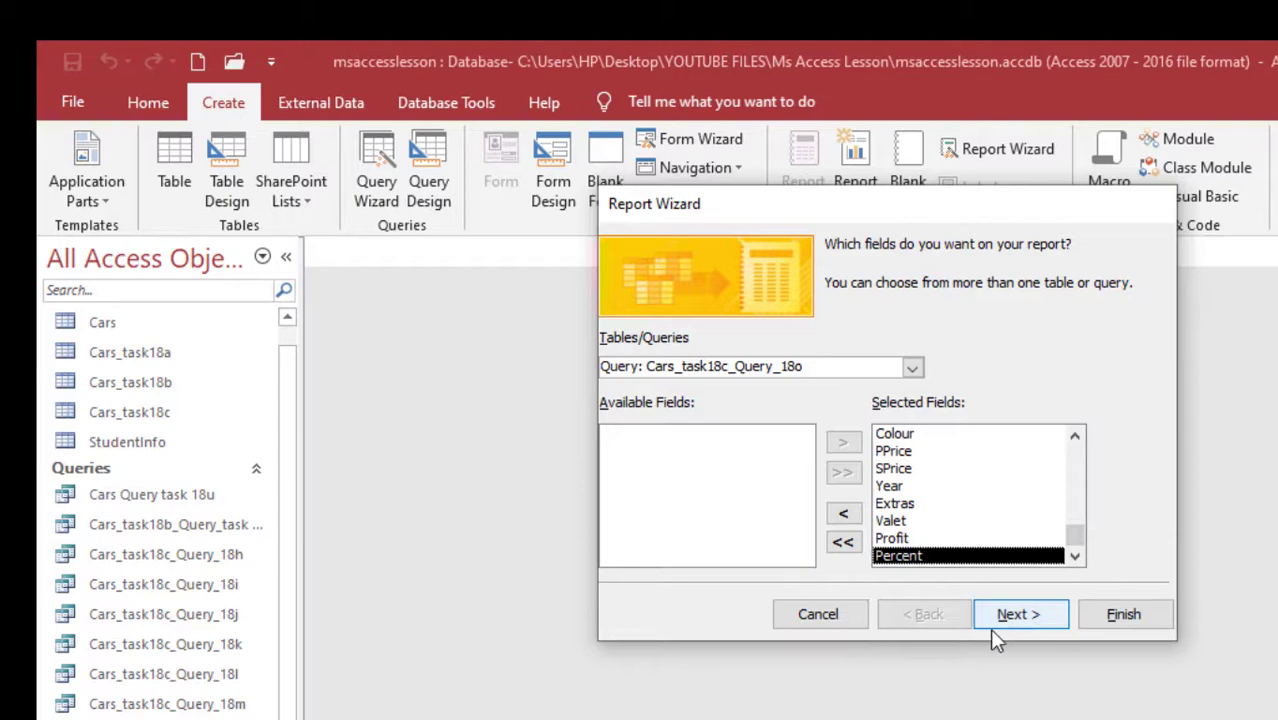
Step: Continue past field selection with no grouping levels to the sort-order step
left_click(1020, 614)
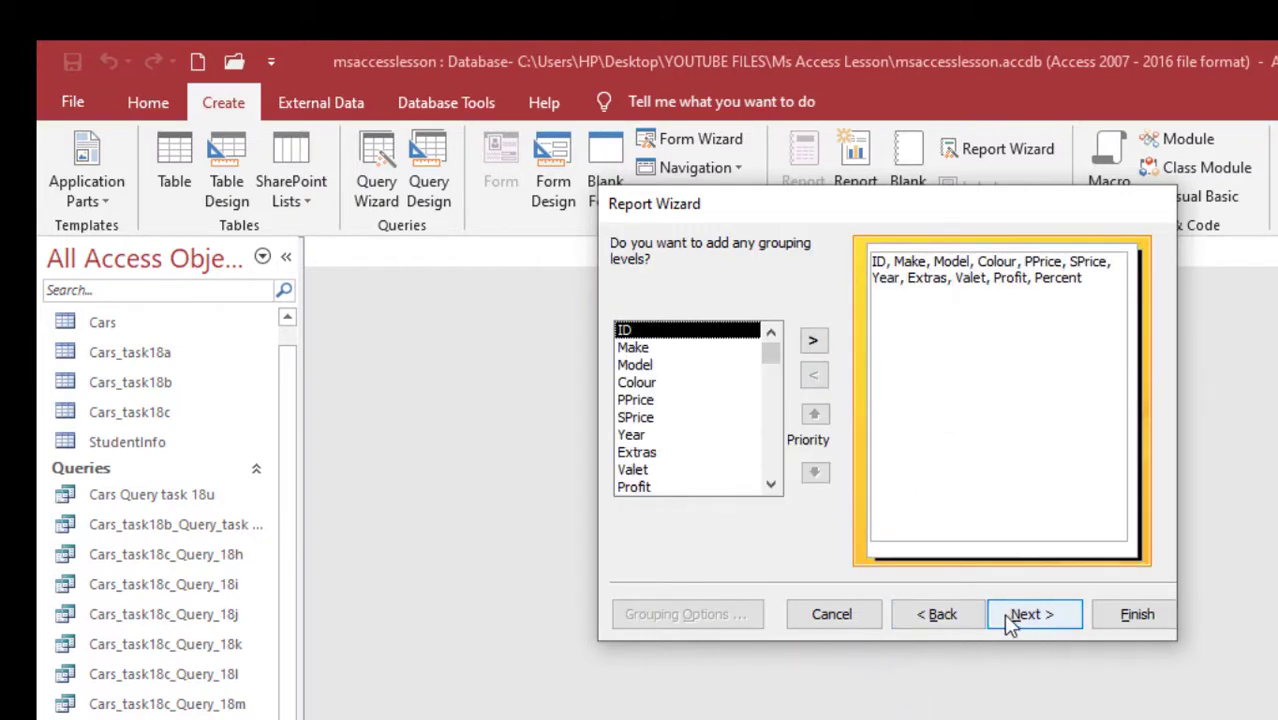
left_click(1032, 614)
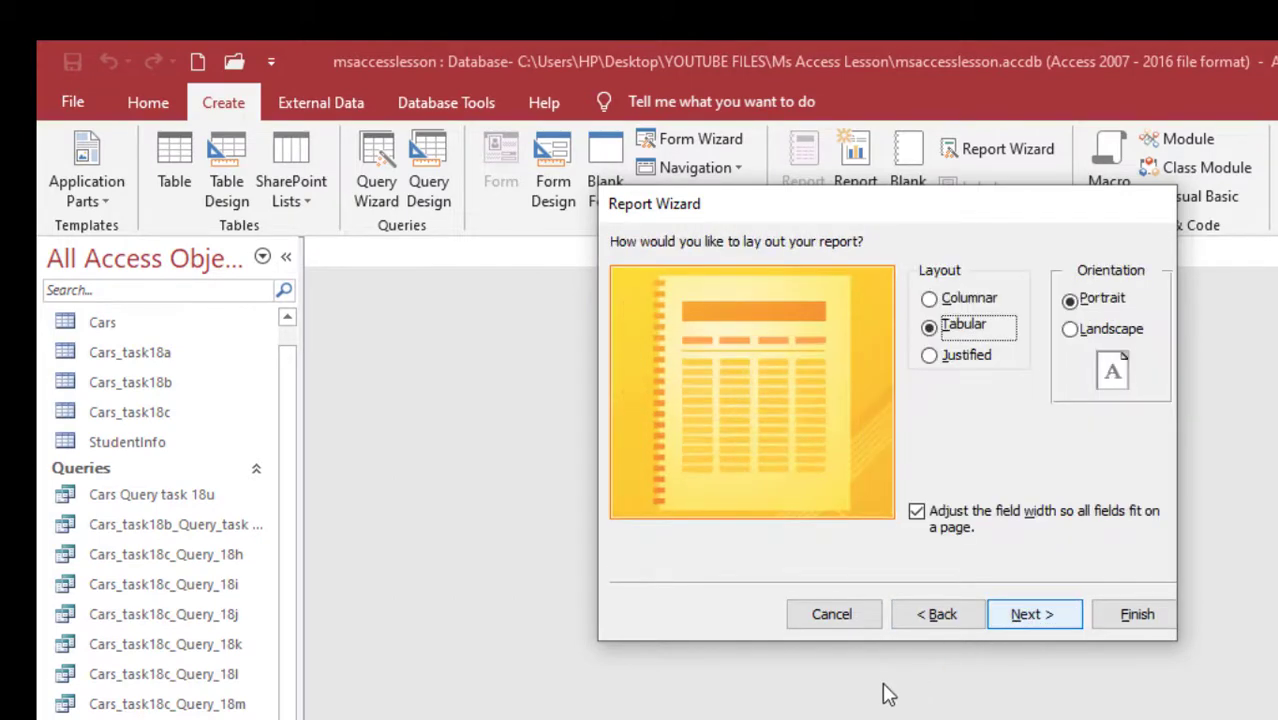
left_click(1032, 614)
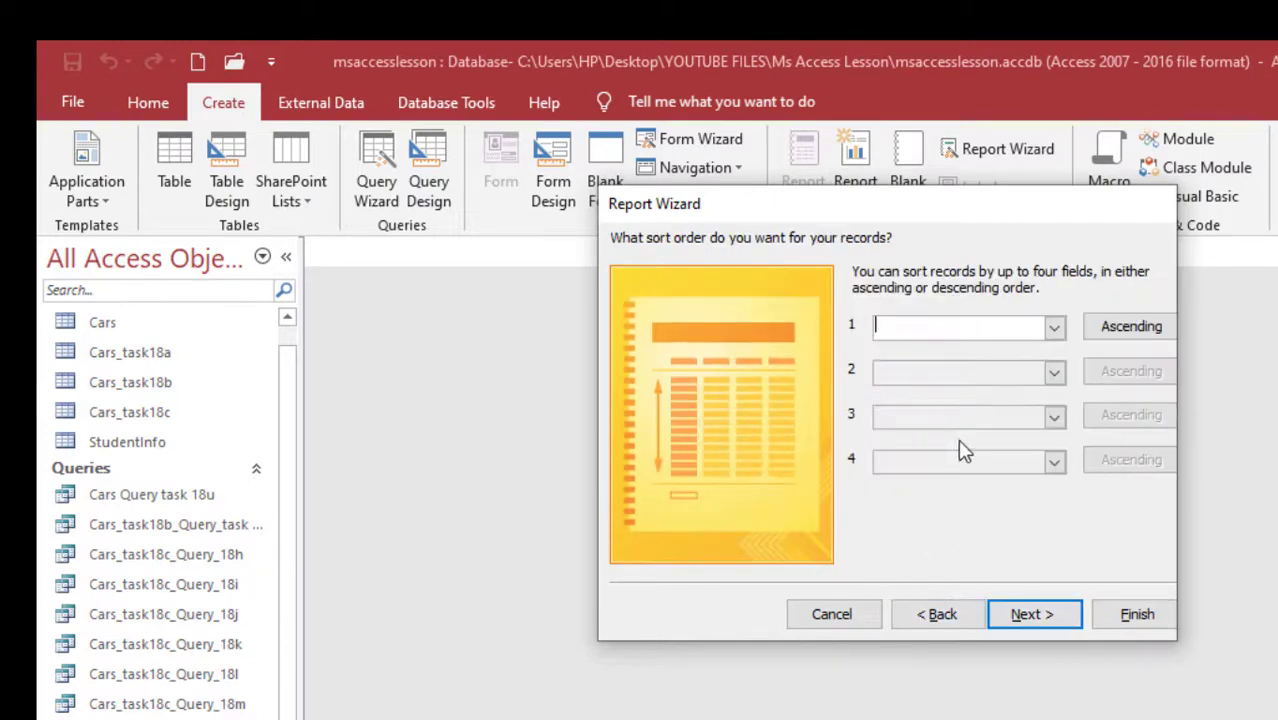
mouse_move(924, 374)
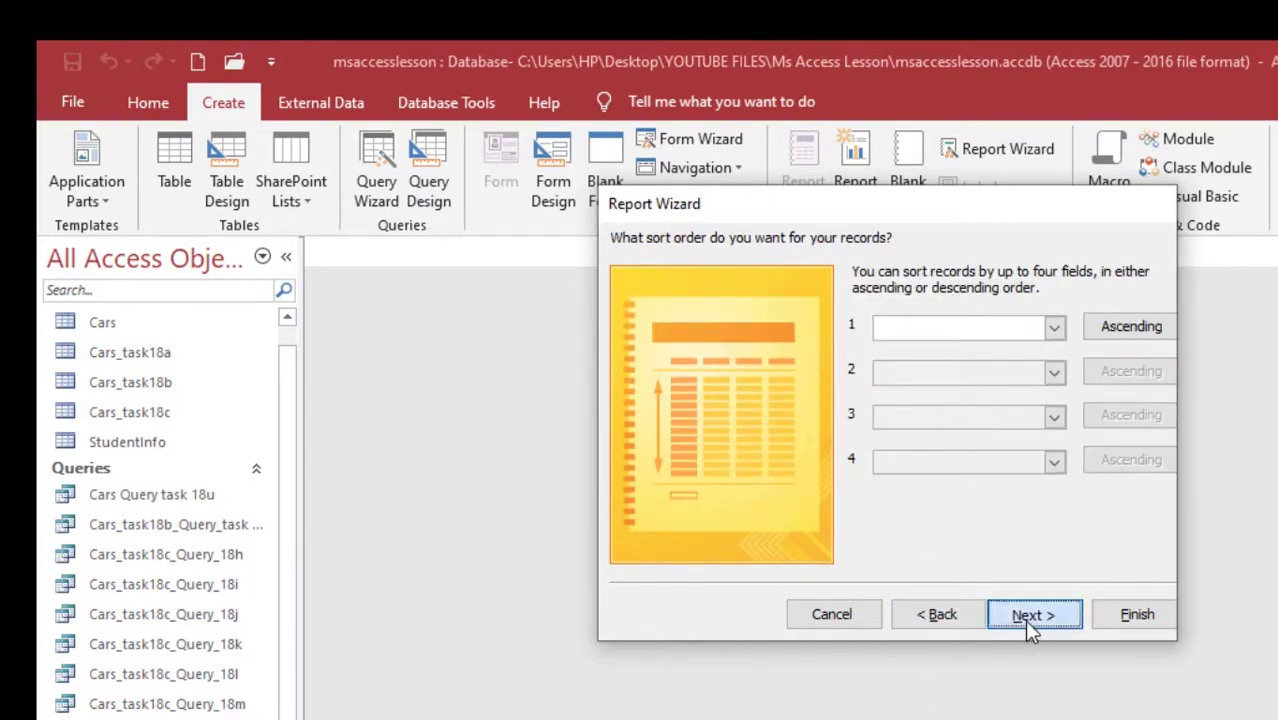
Step: Skip sorting and choose Landscape orientation with Tabular layout, reaching the title step
left_click(1032, 614)
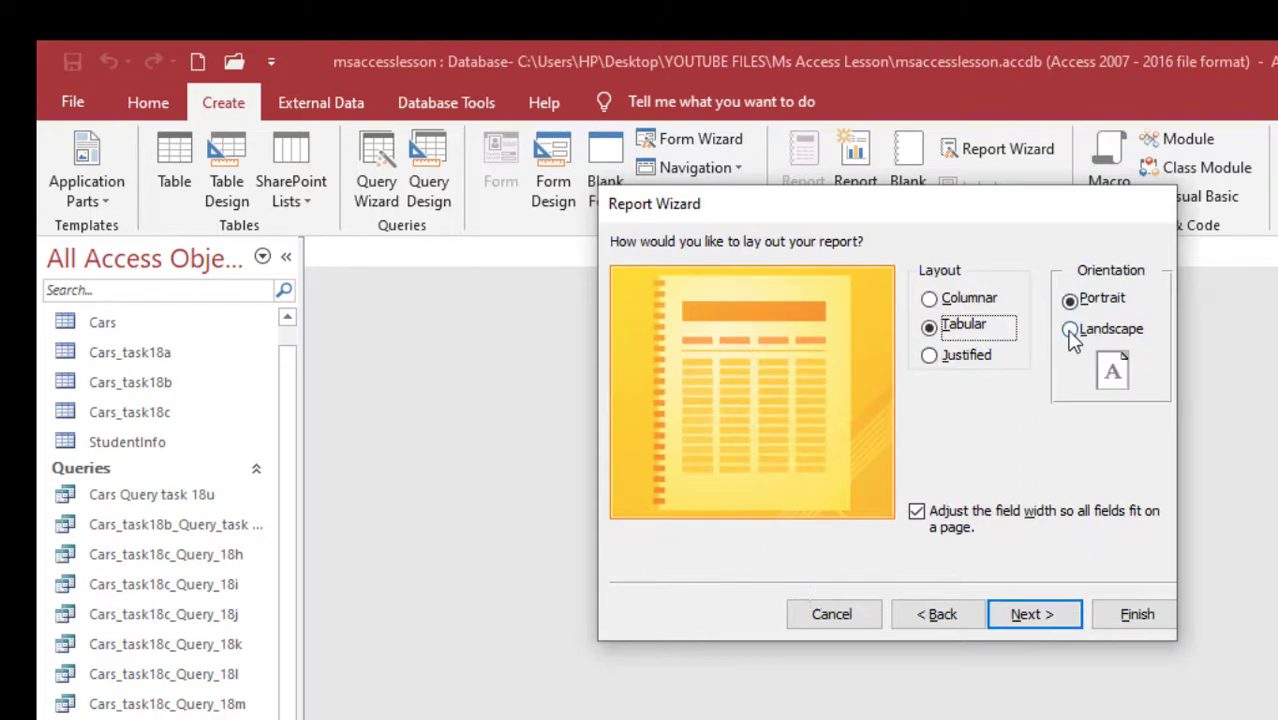
left_click(1068, 328)
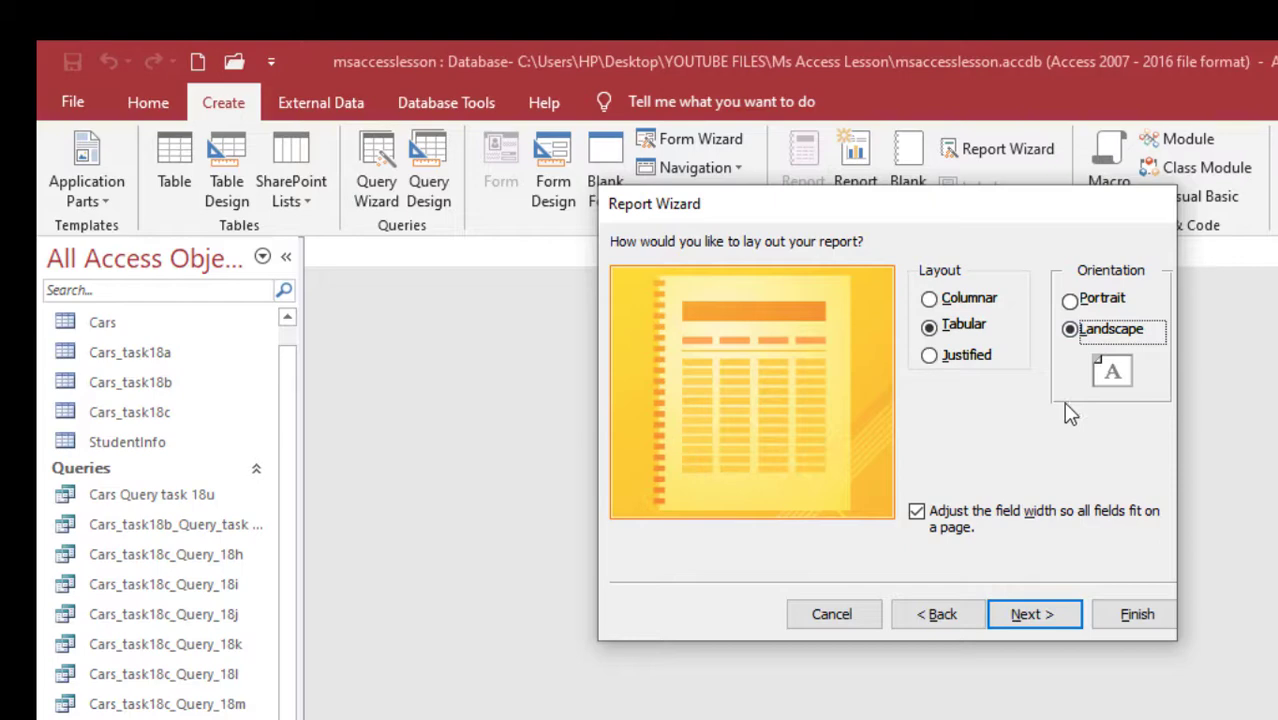
left_click(916, 512)
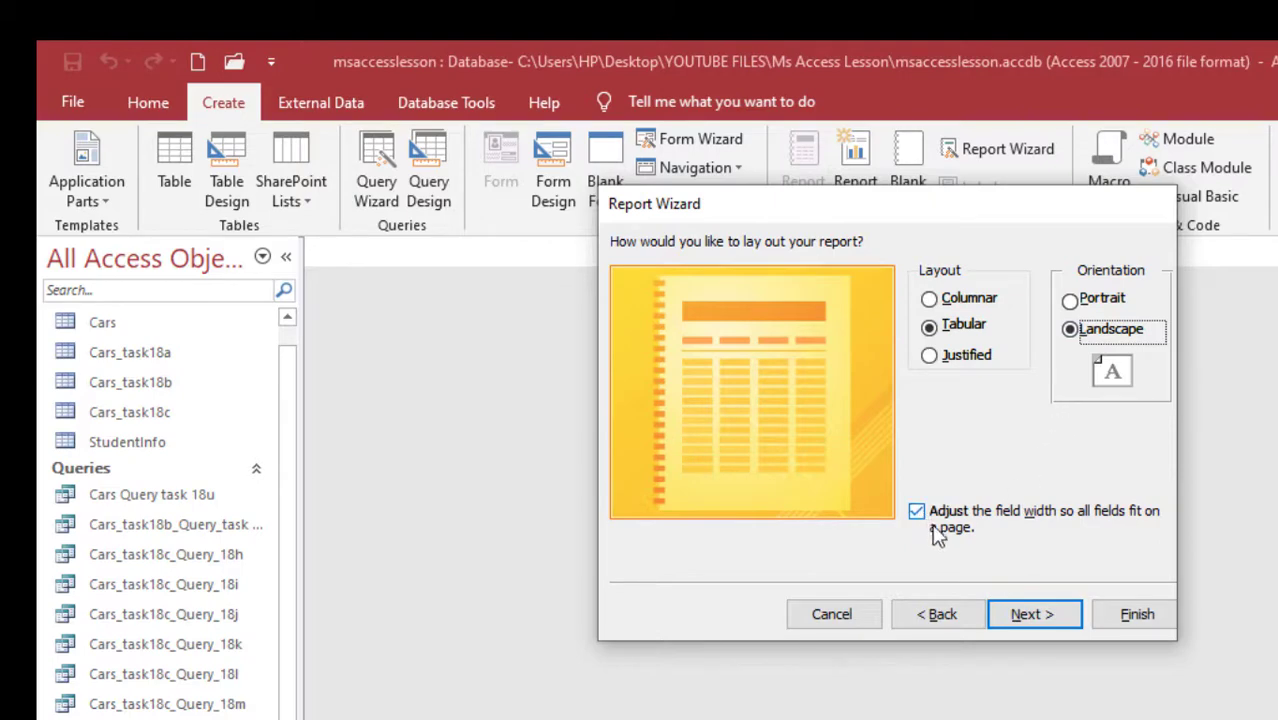
mouse_move(1032, 588)
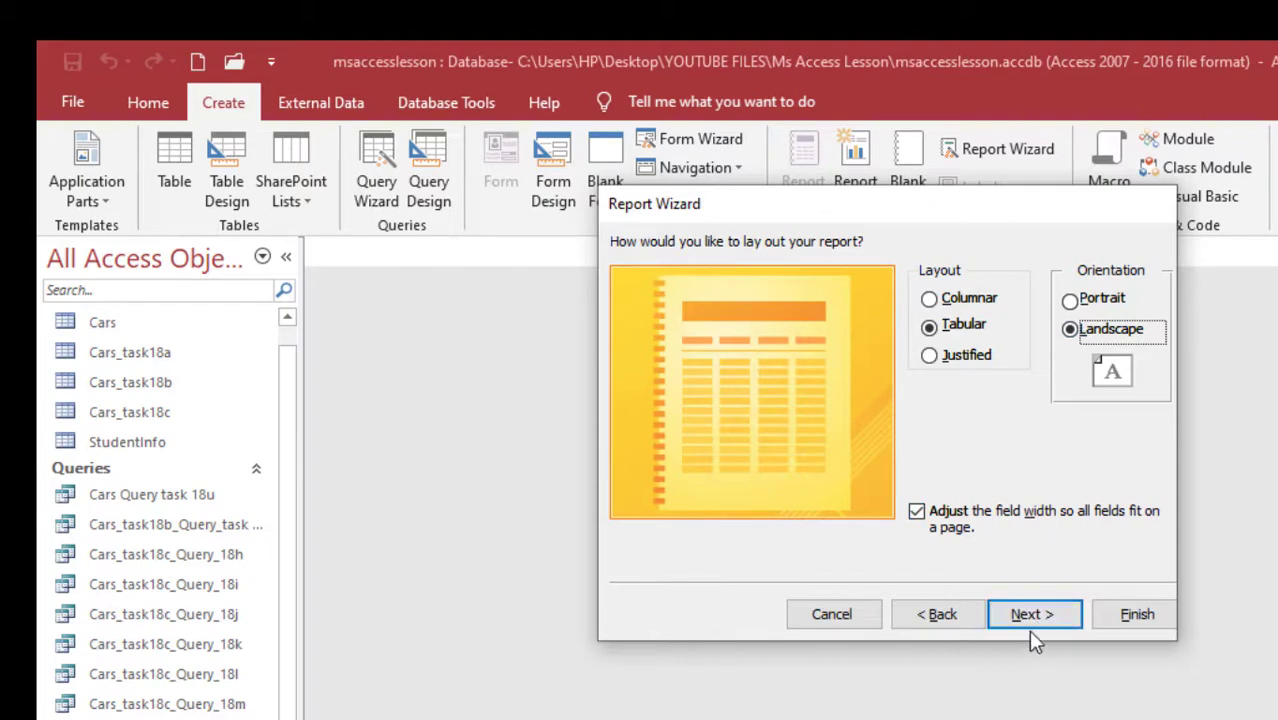
left_click(1032, 614)
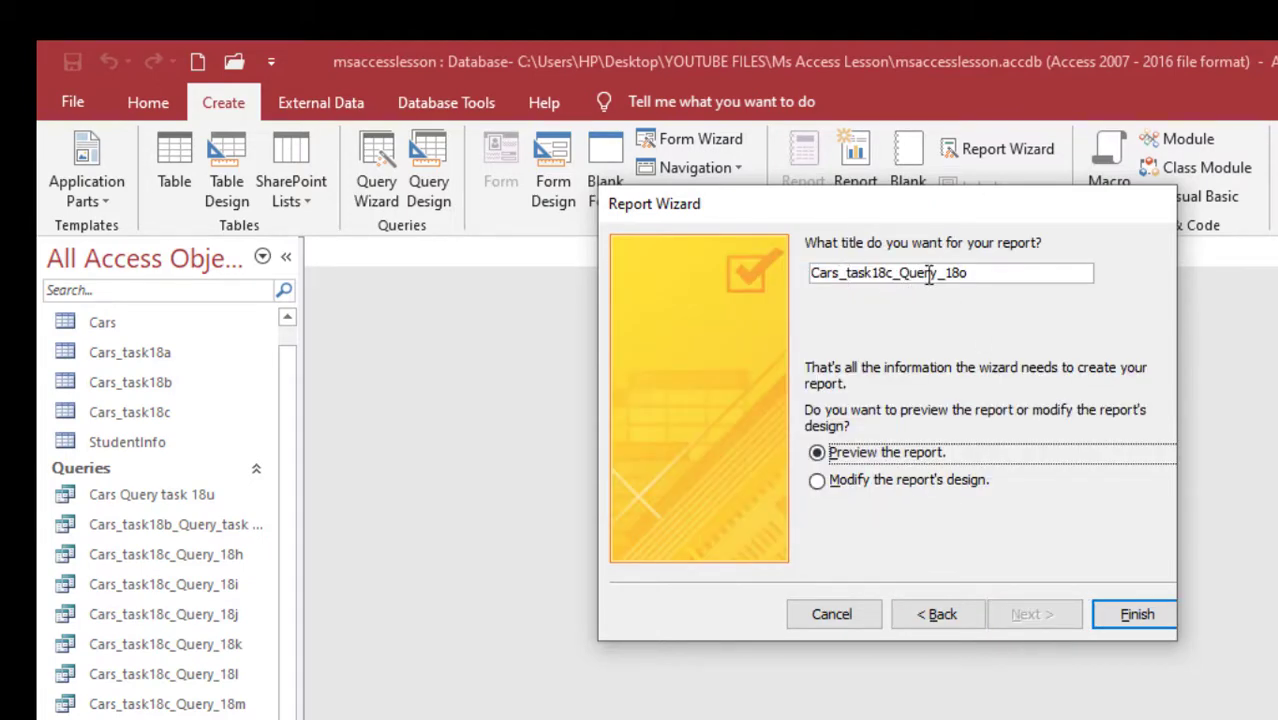
Step: Retitle the report as Cars_task18c_Report_18v
double_click(916, 272)
type("R")
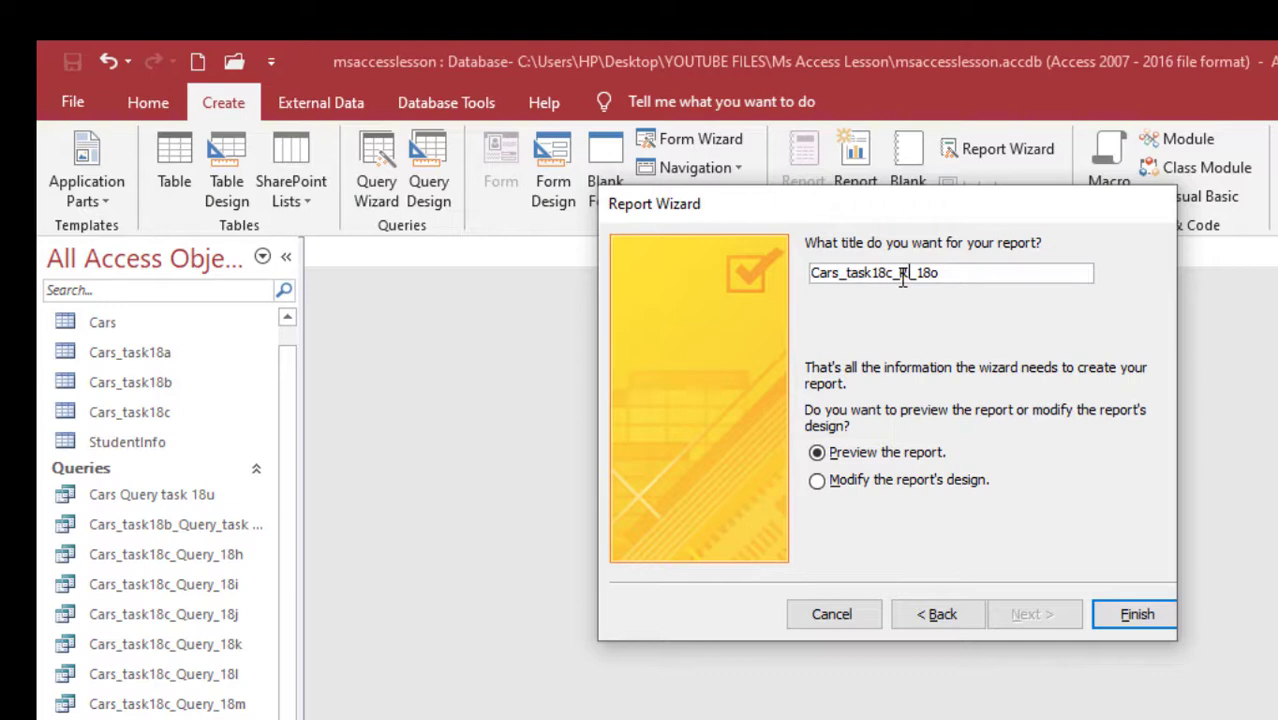
type("eport")
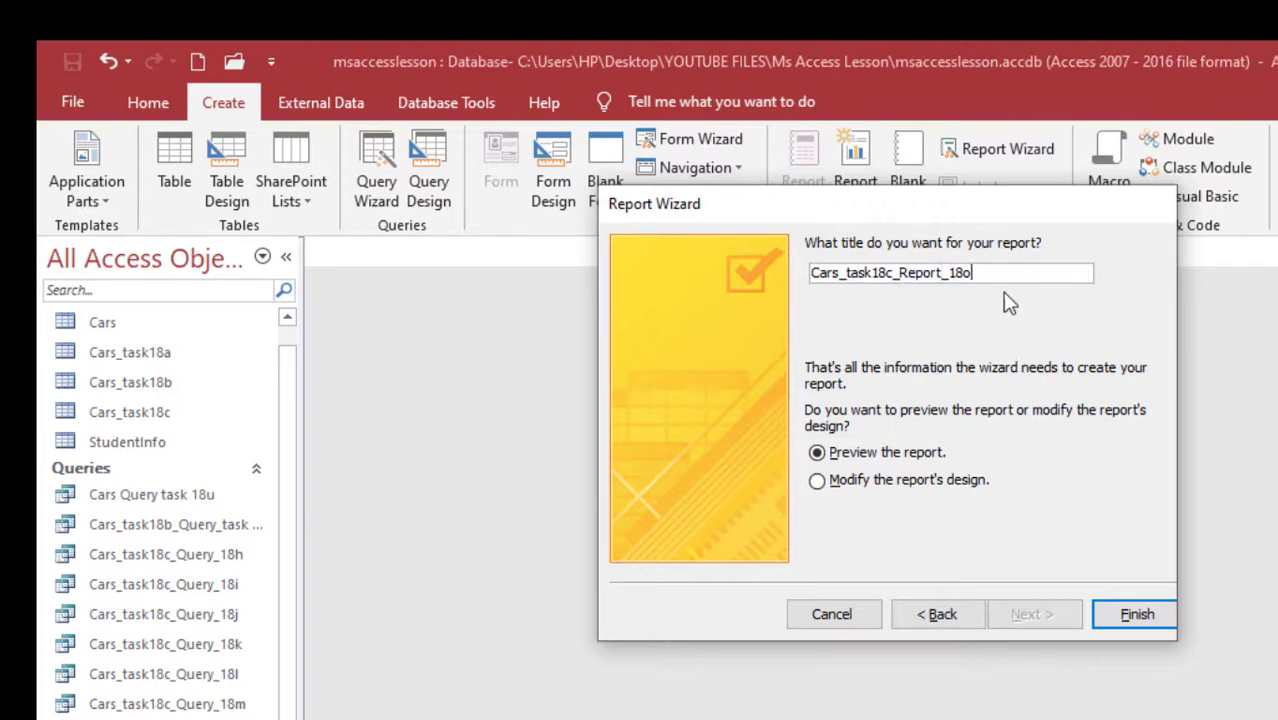
key("Backspace")
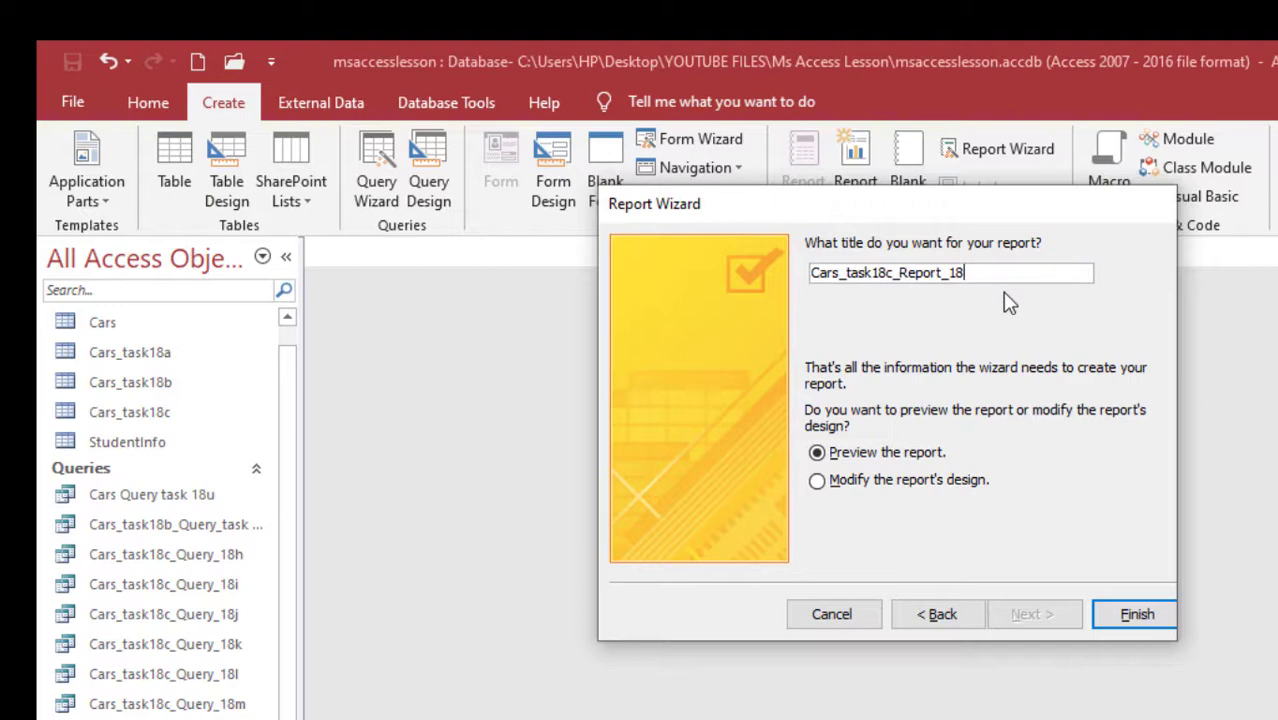
type("v")
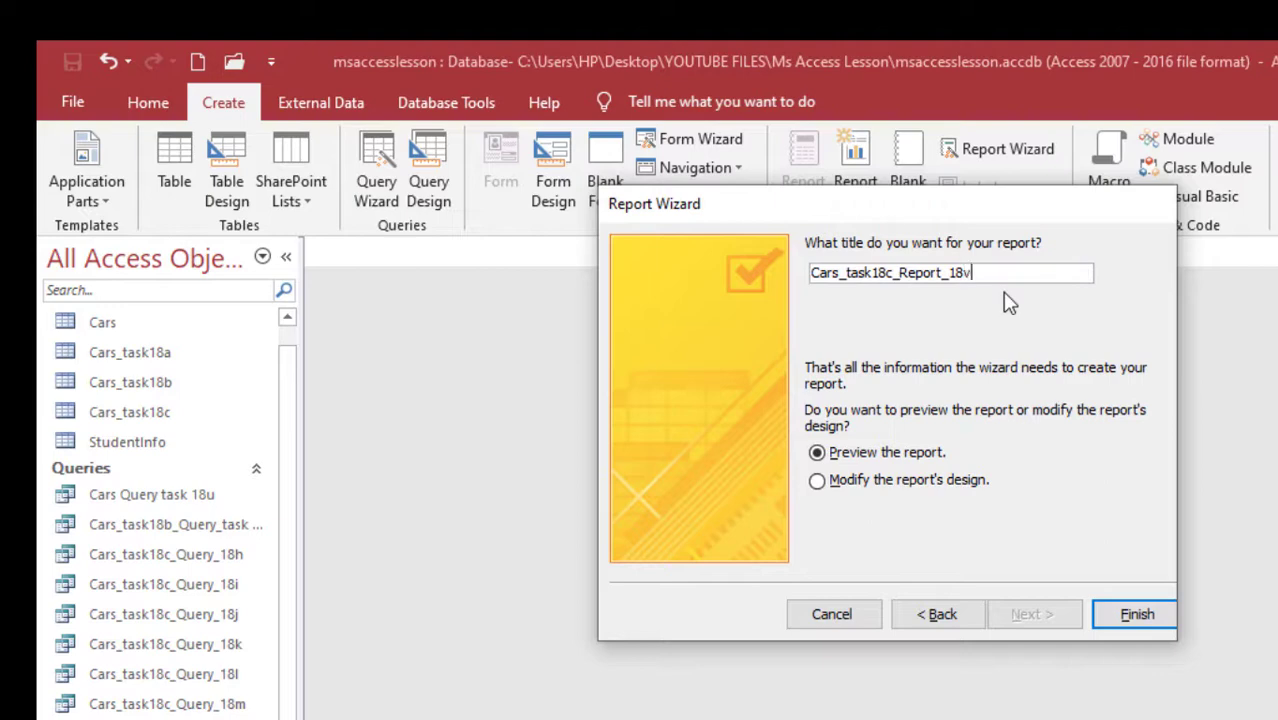
mouse_move(950, 338)
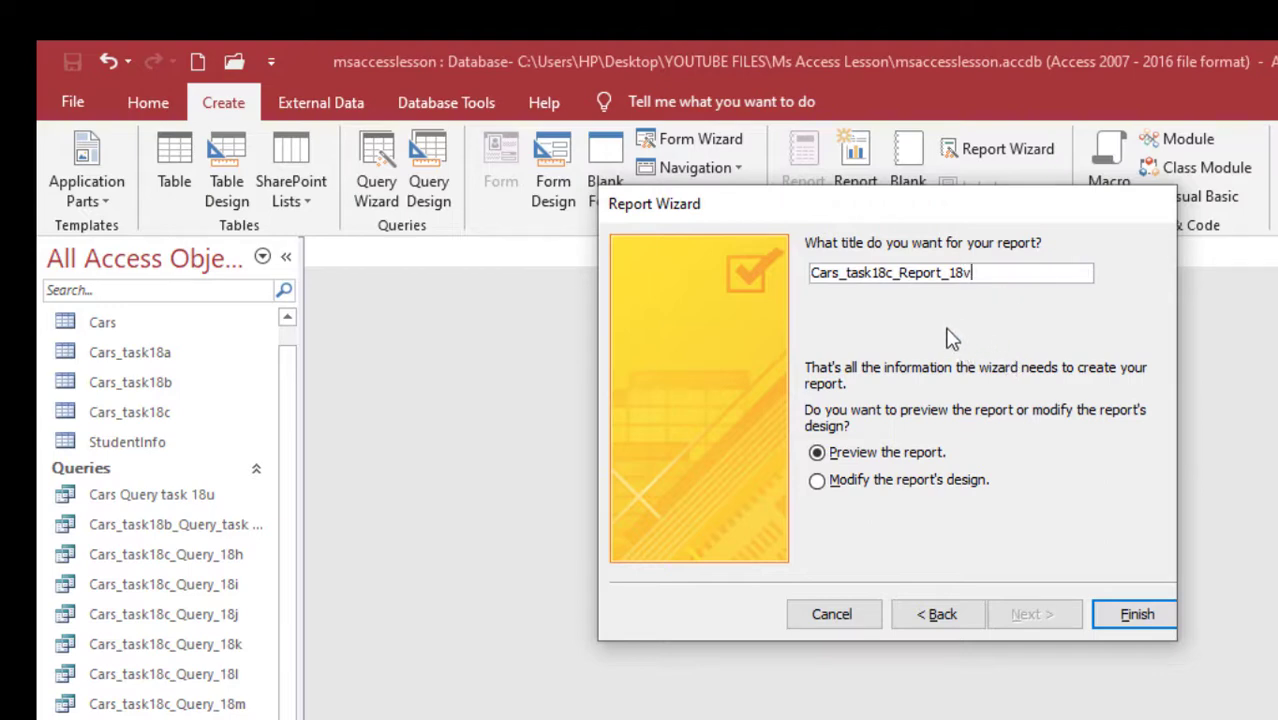
Step: Finish the wizard with the report opening for design changes
left_click(816, 480)
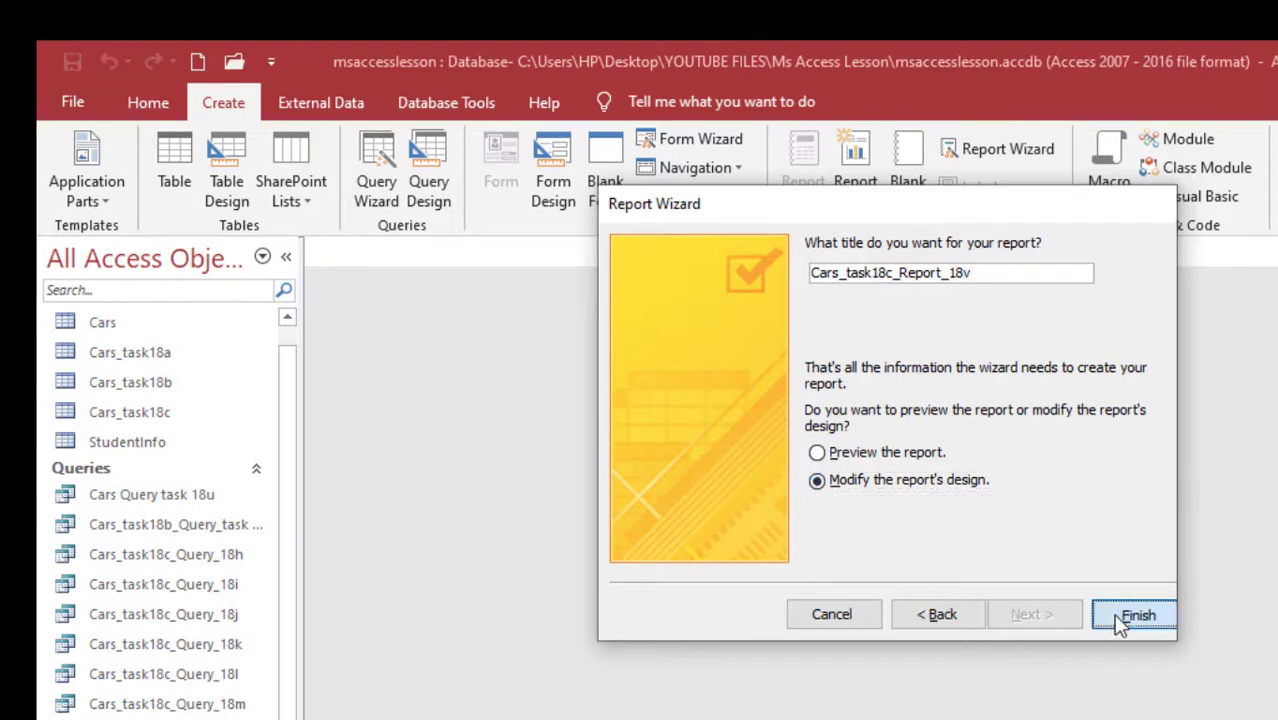
left_click(1136, 614)
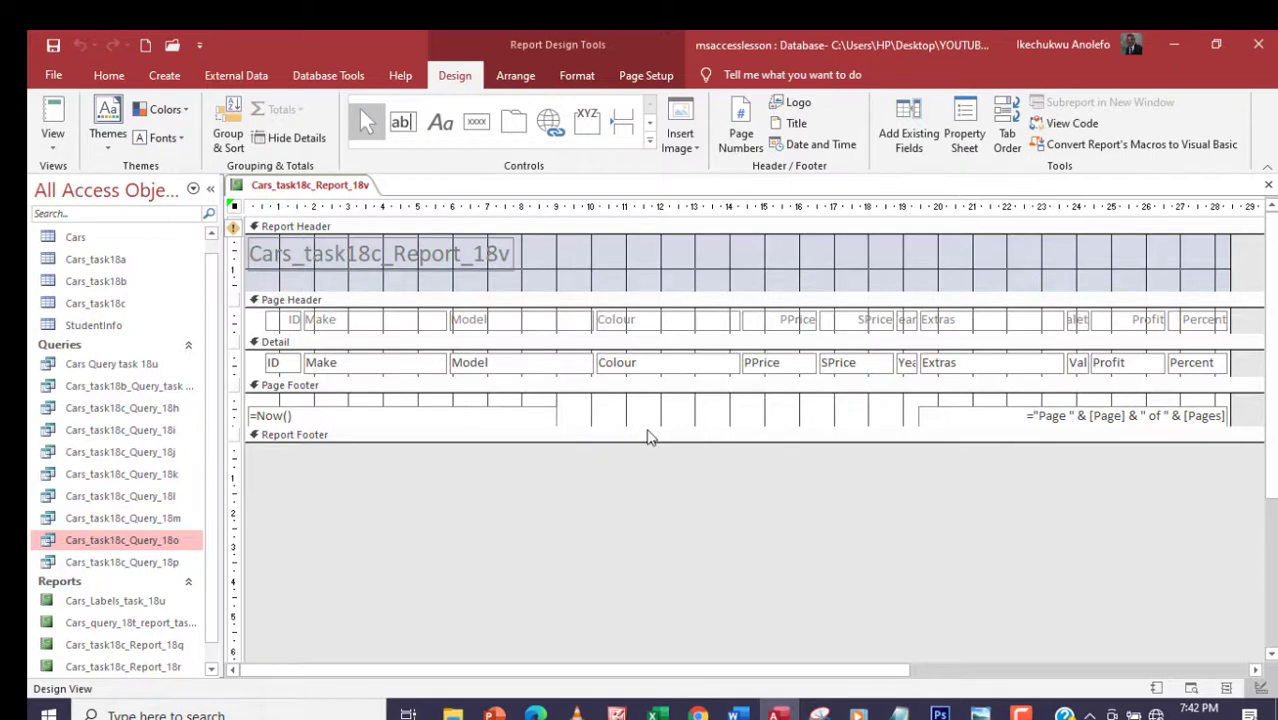
mouse_move(436, 468)
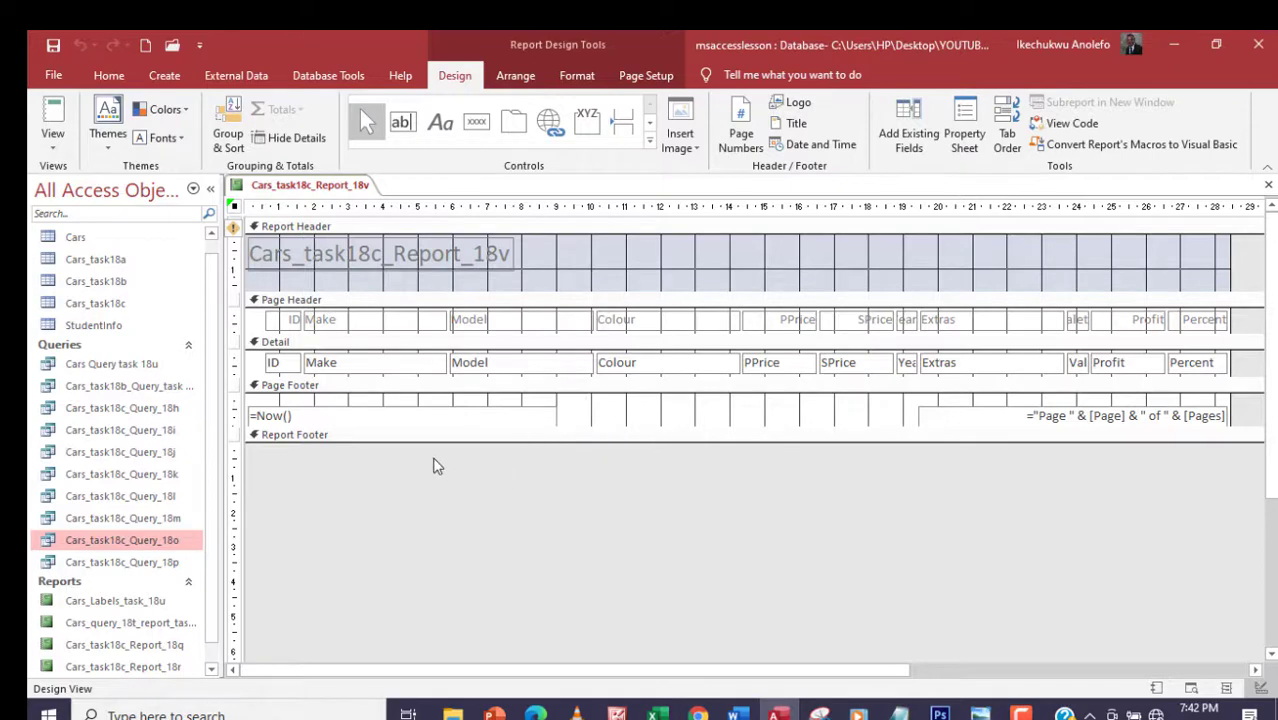
mouse_move(652, 502)
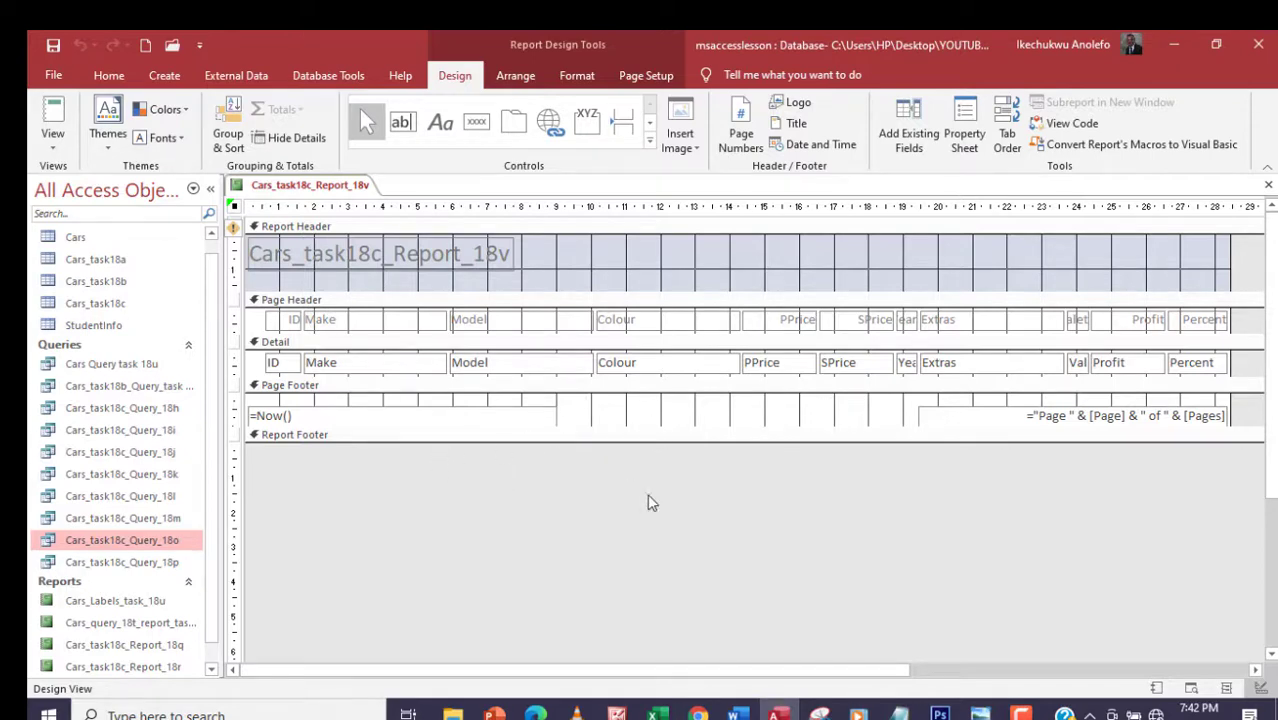
mouse_move(778, 332)
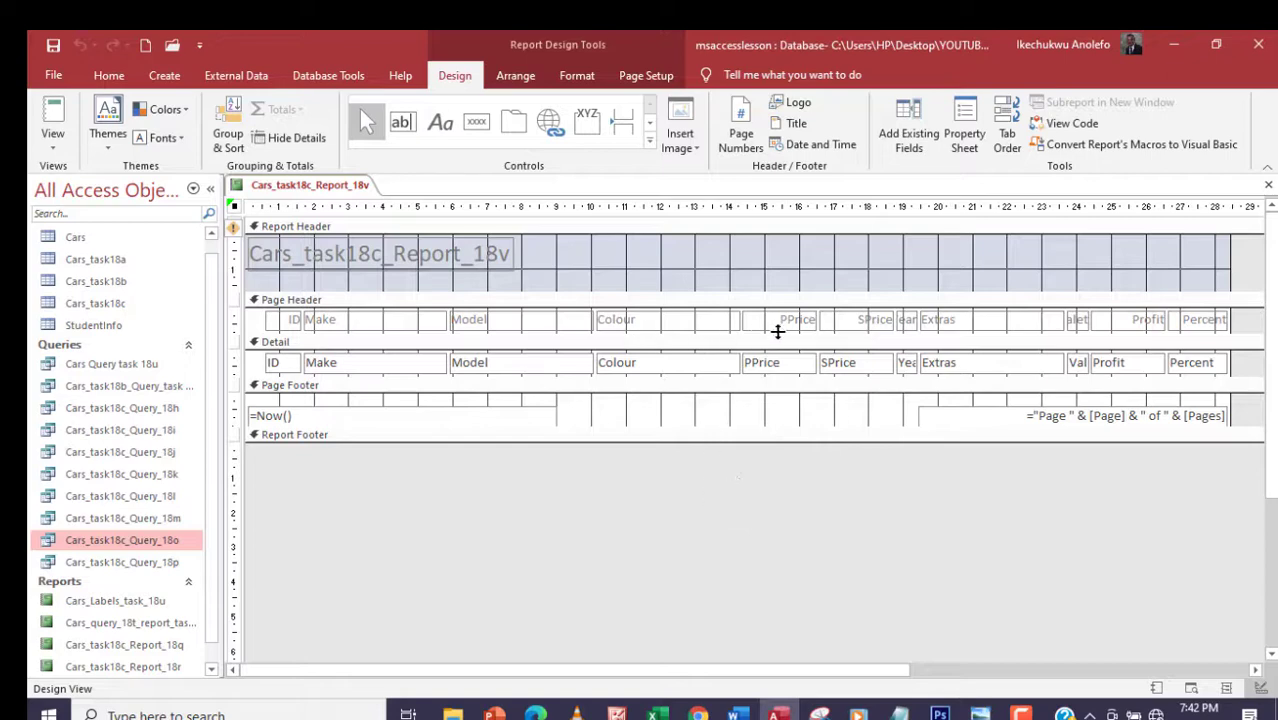
mouse_move(848, 330)
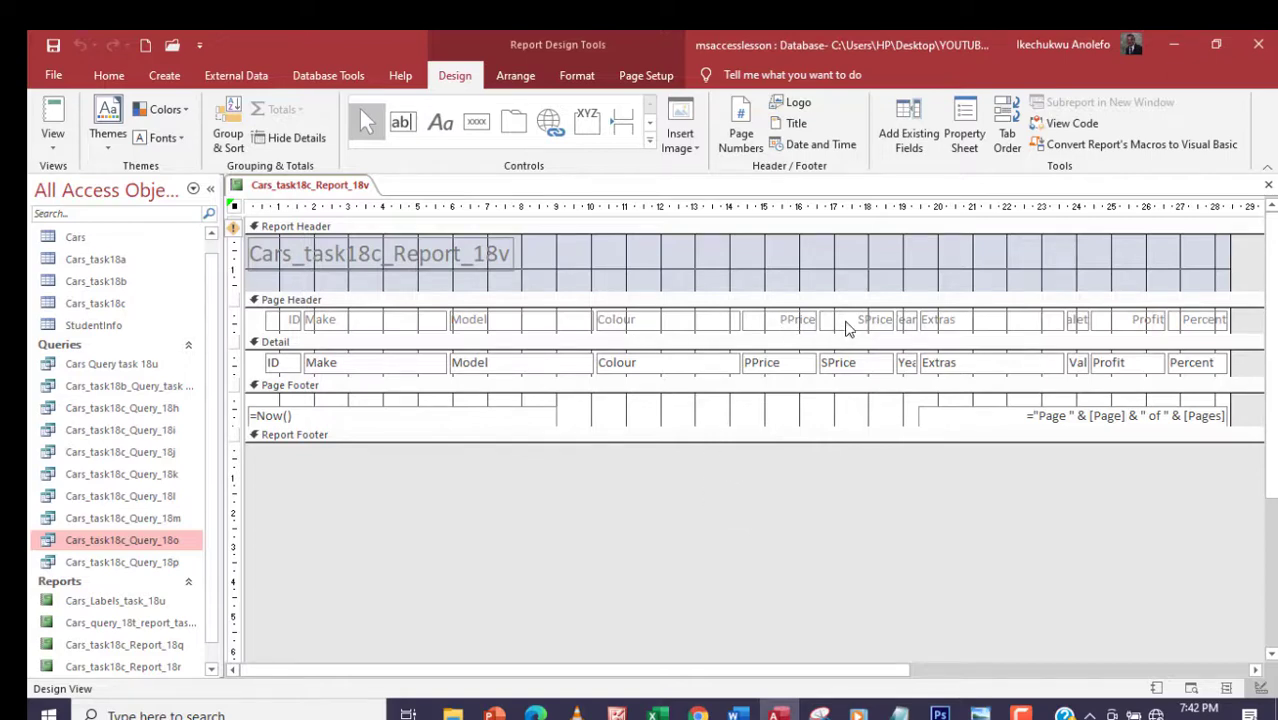
mouse_move(844, 330)
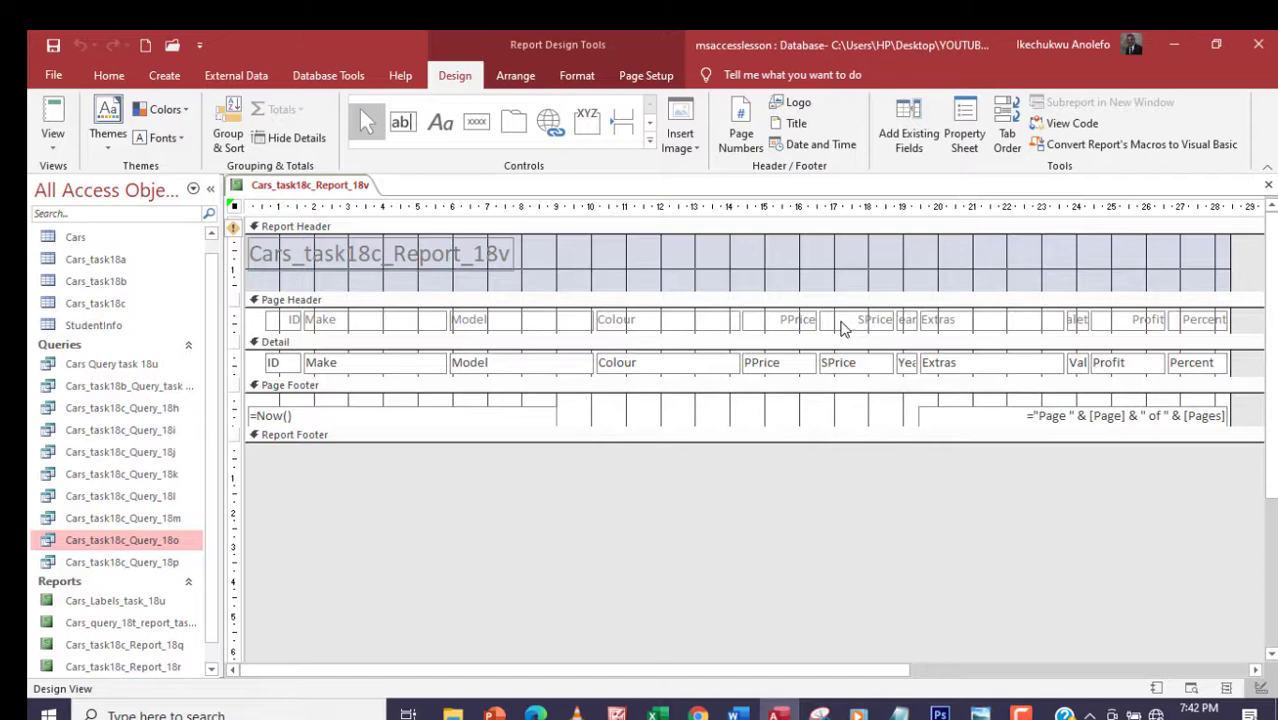
mouse_move(790, 374)
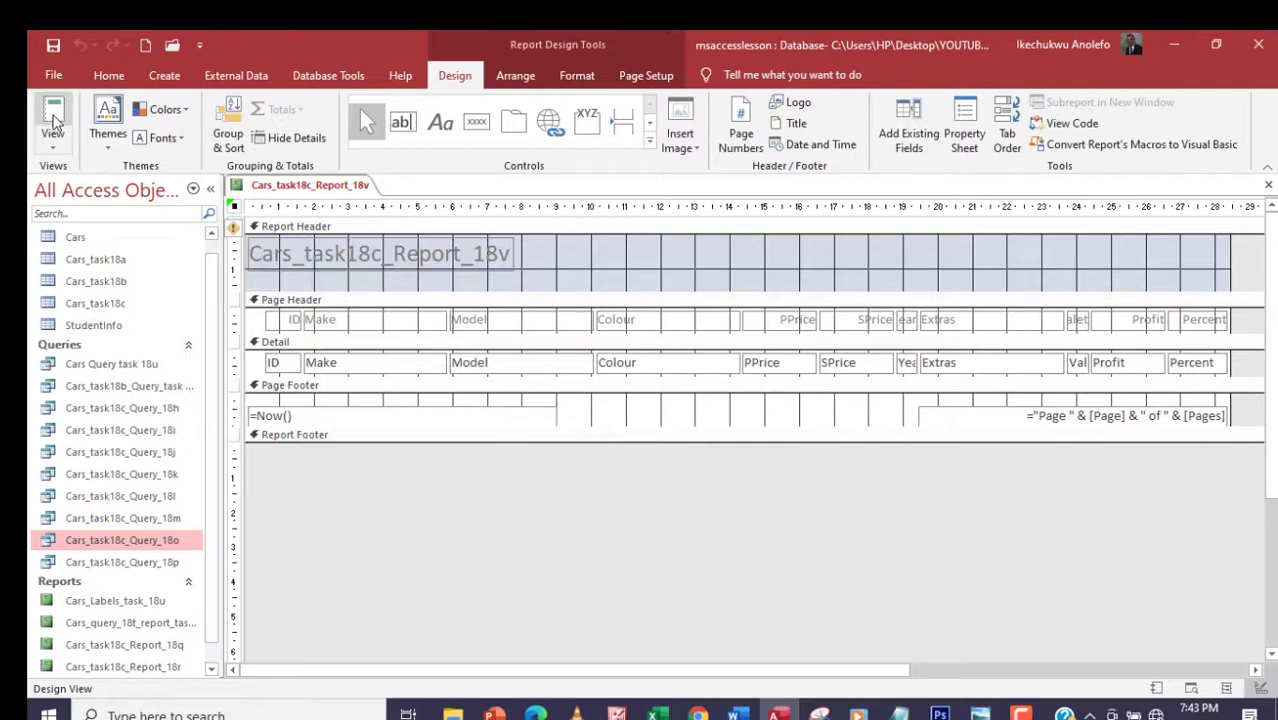
Step: Show the report with its car records in Report View
left_click(52, 120)
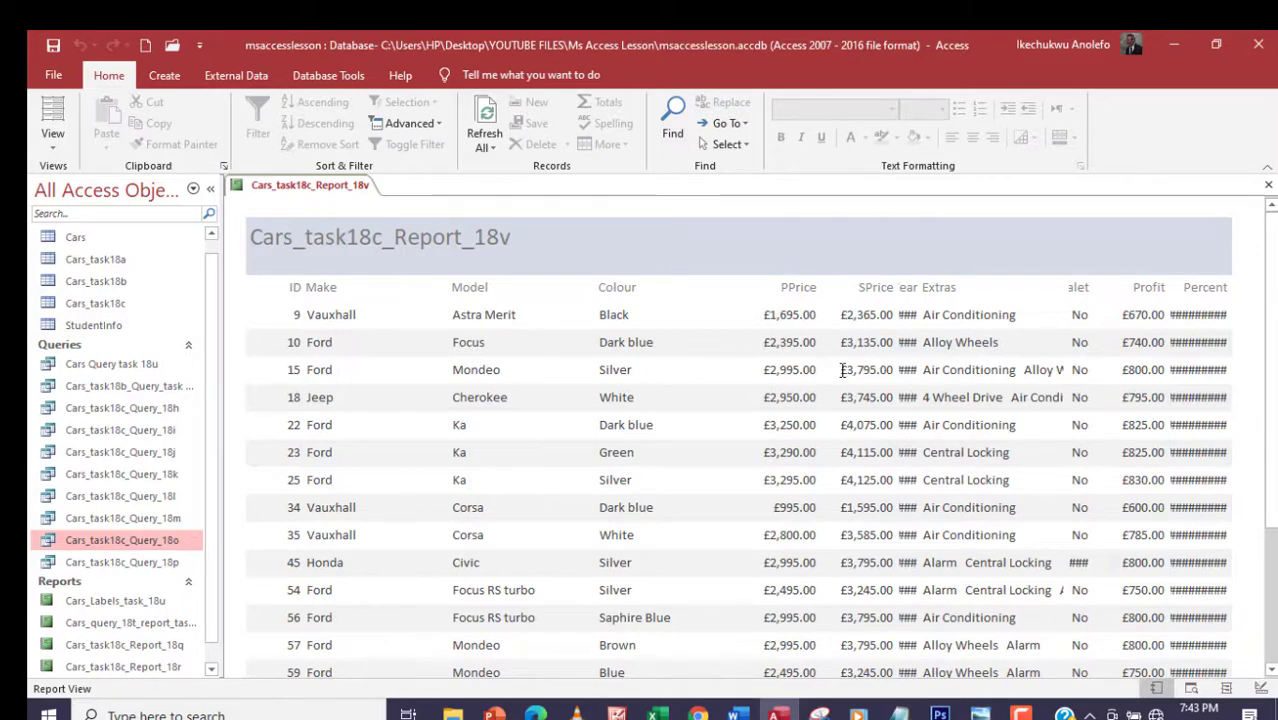
mouse_move(344, 366)
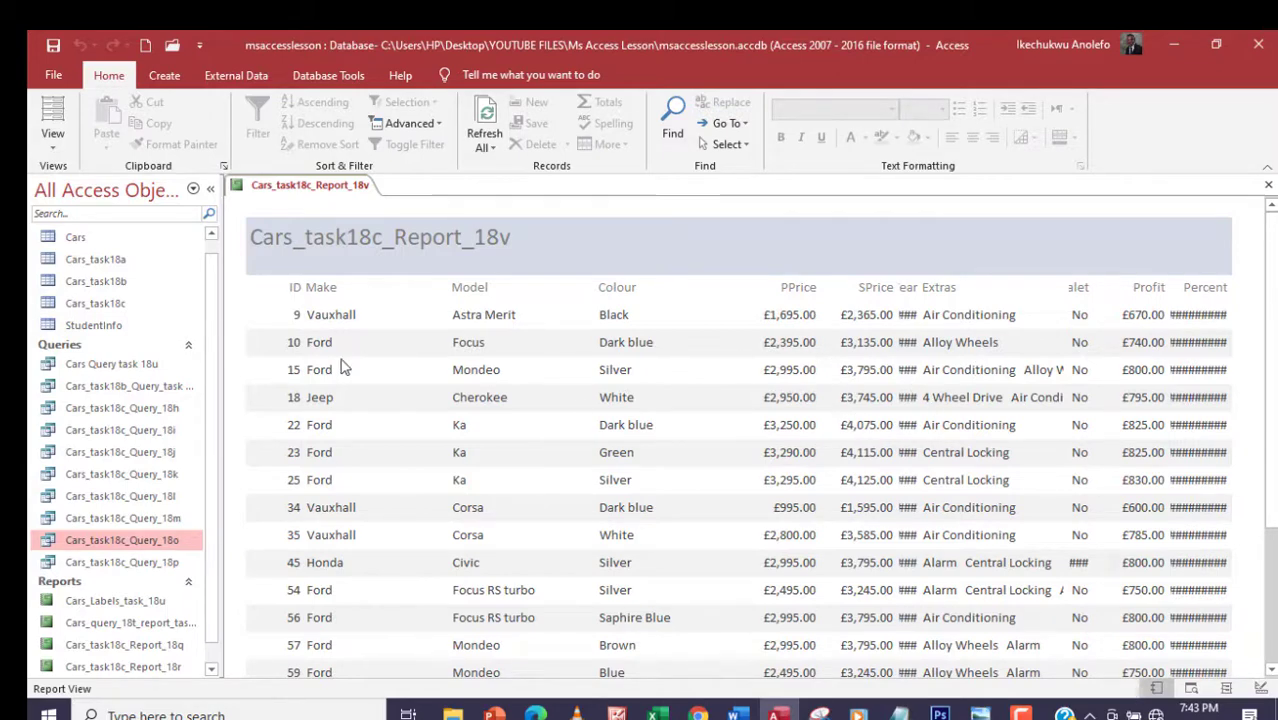
left_click(52, 120)
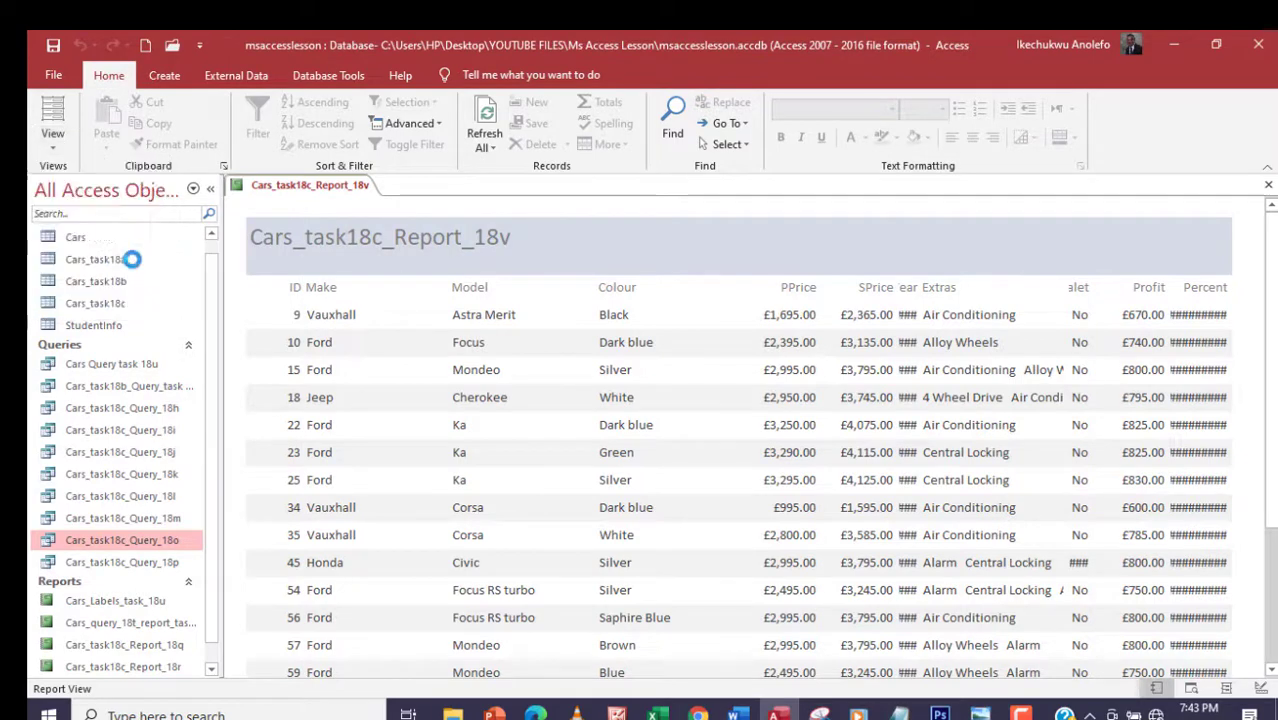
Step: Switch to Layout View and select the Percent column heading and values for widening
left_click(292, 314)
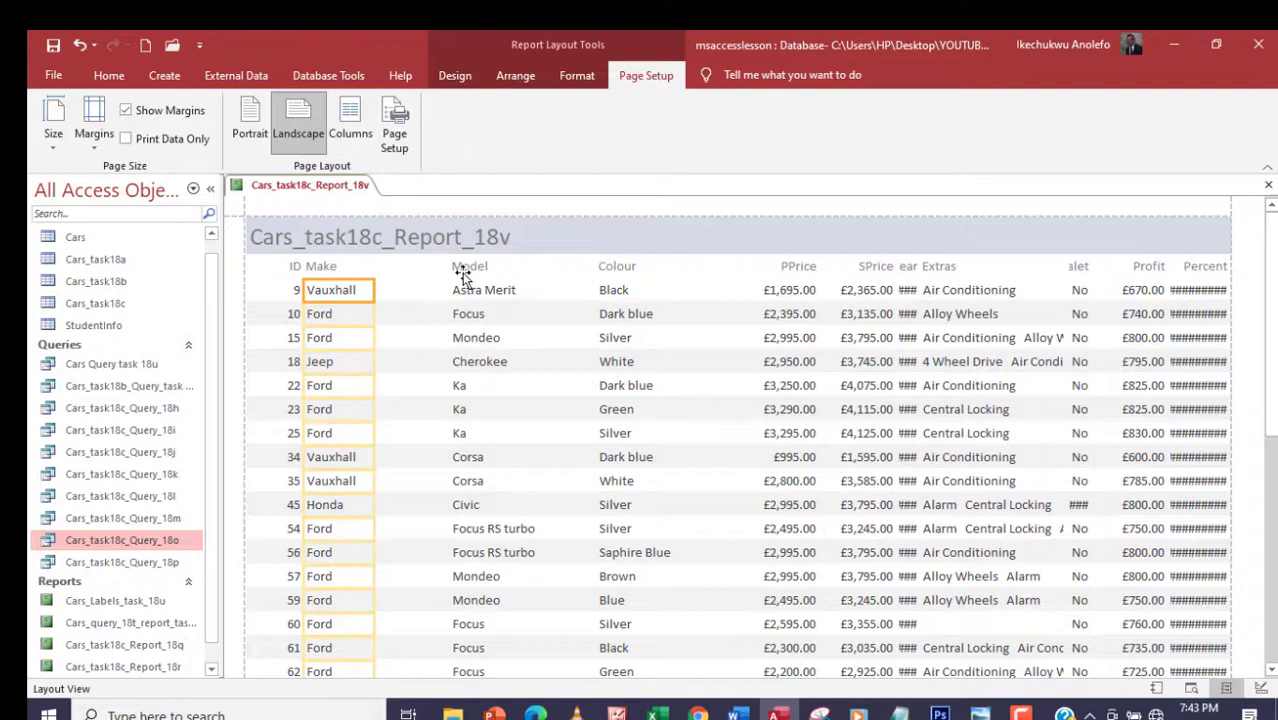
mouse_move(608, 472)
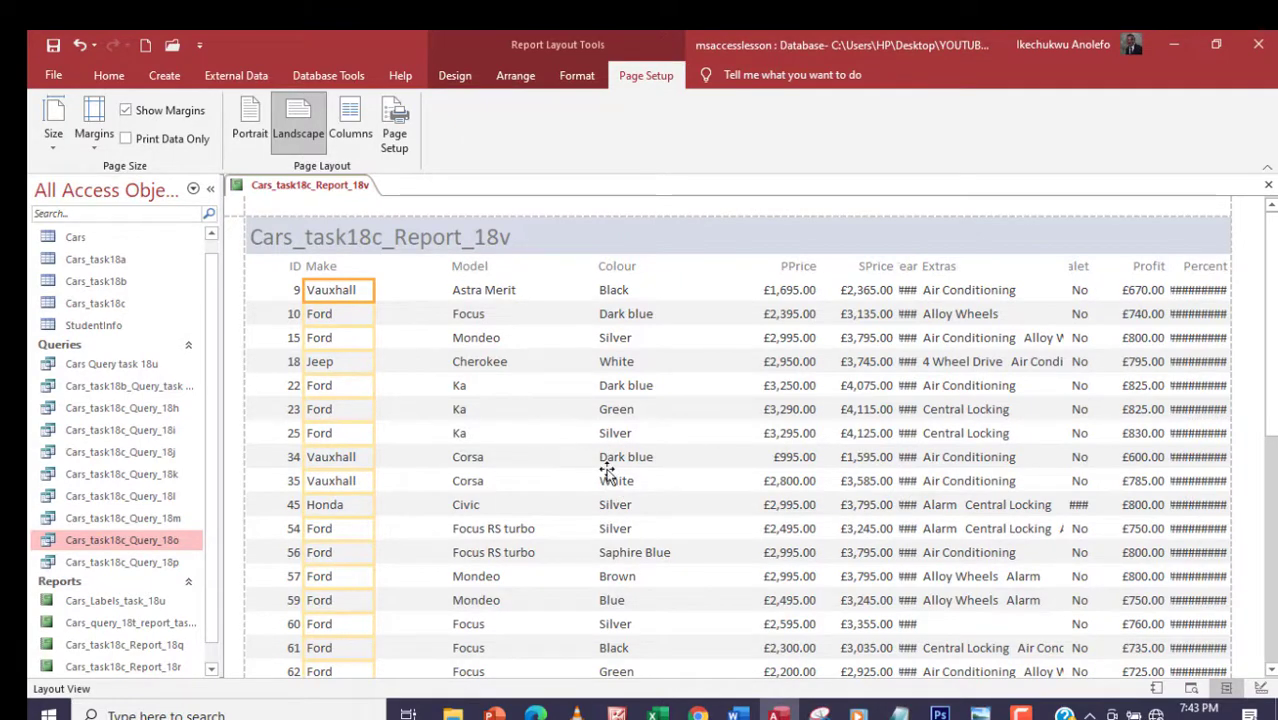
mouse_move(880, 436)
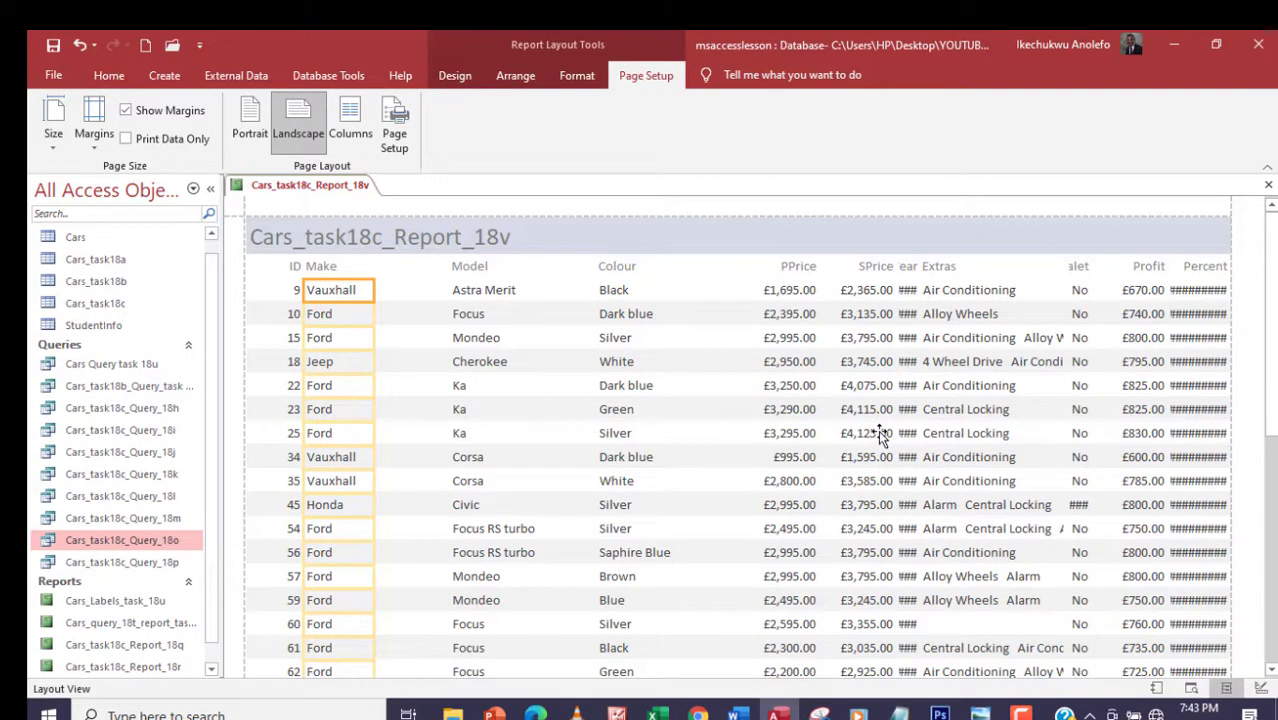
mouse_move(780, 420)
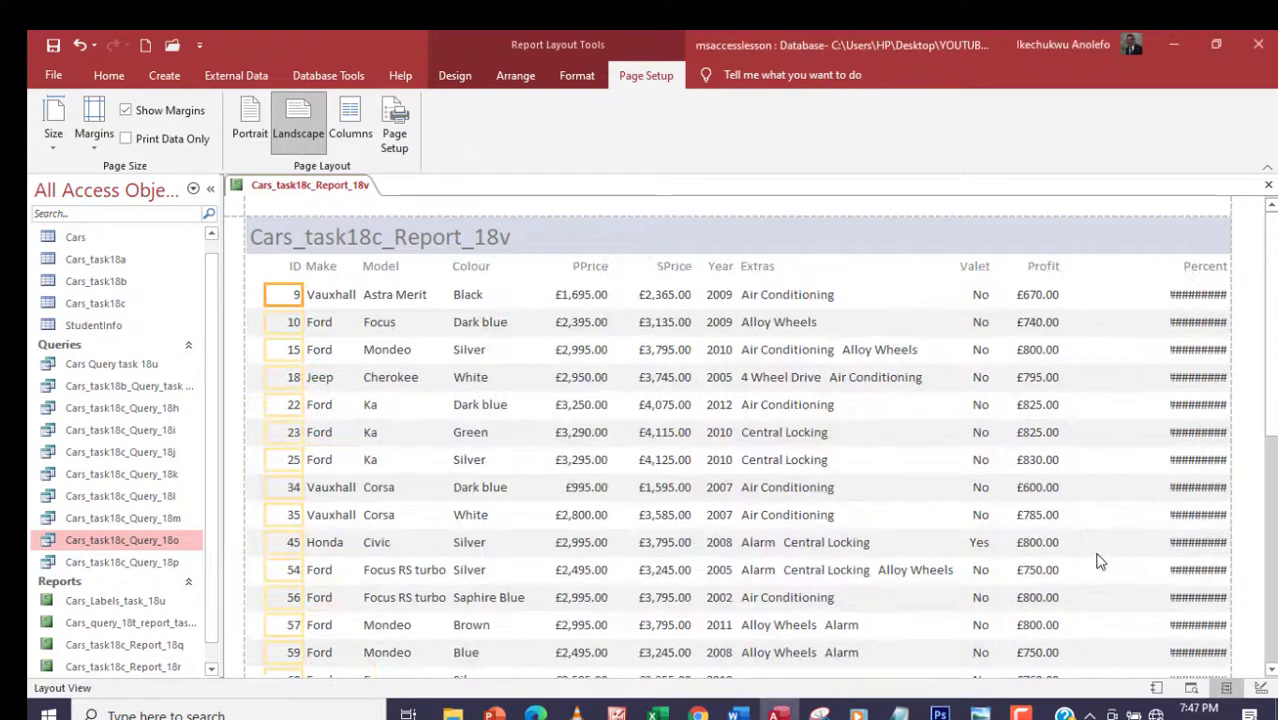
mouse_move(1148, 540)
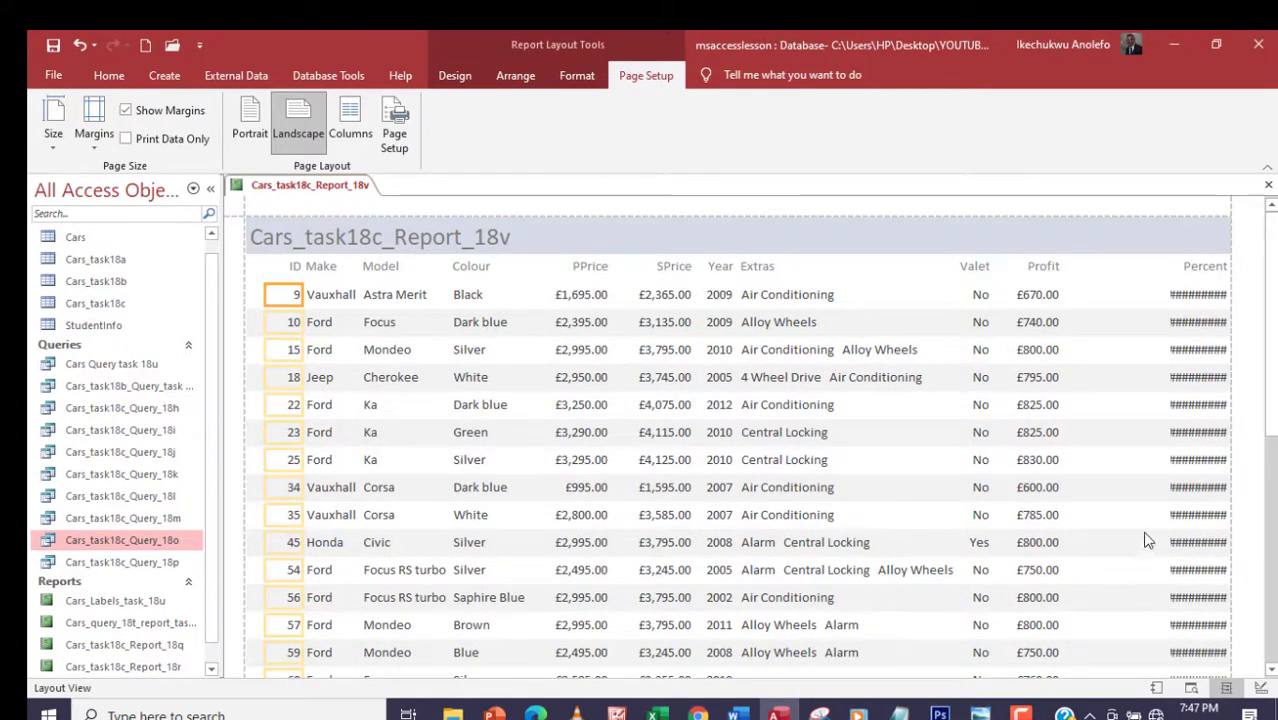
left_click(1200, 264)
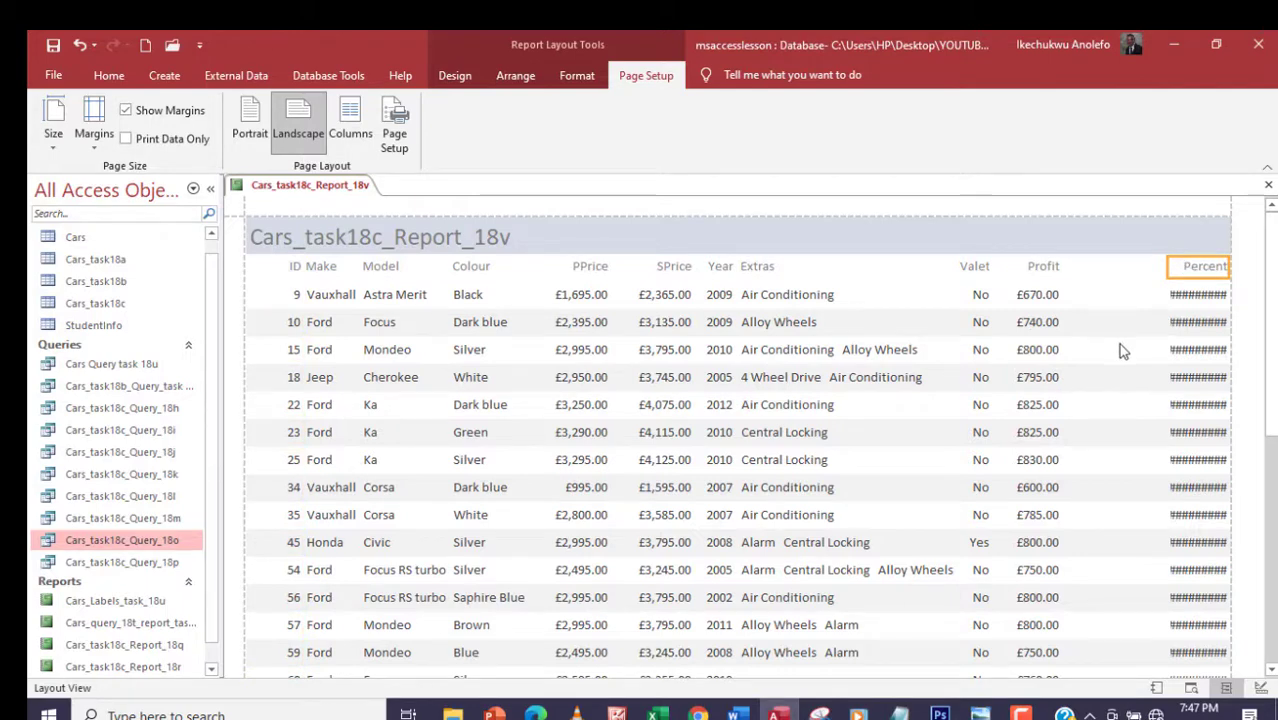
mouse_move(1188, 300)
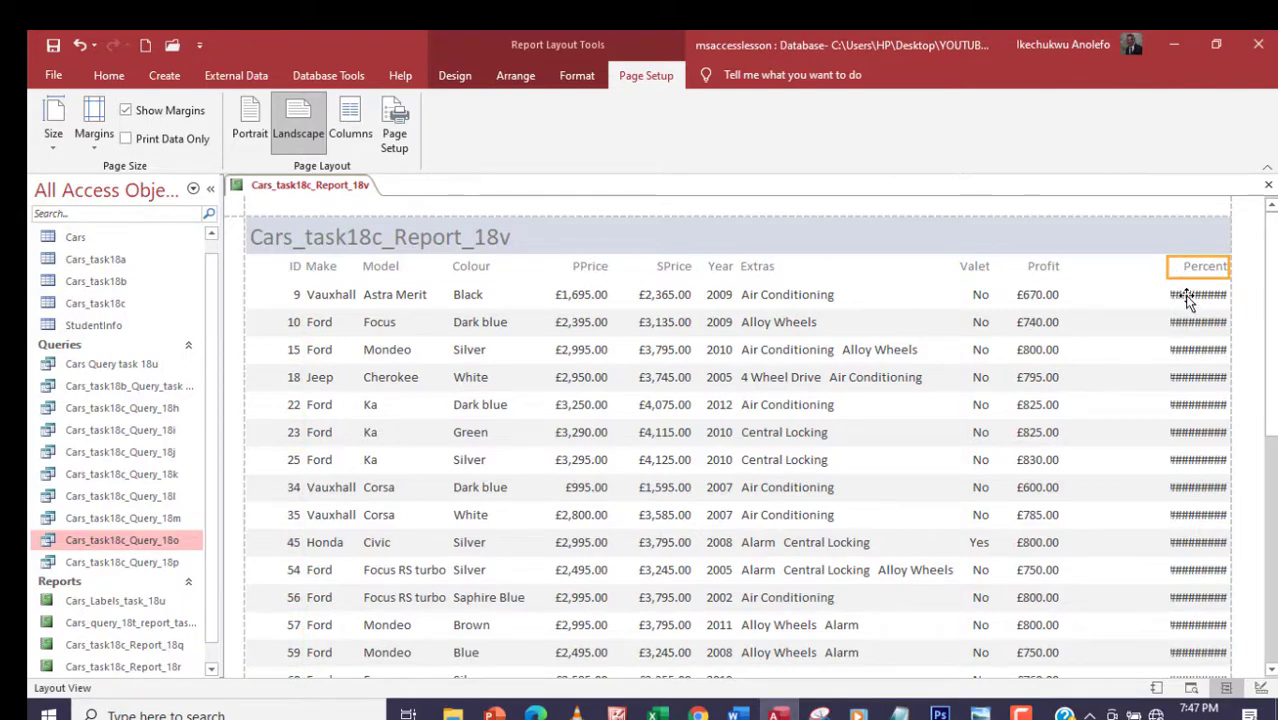
left_click(1196, 294)
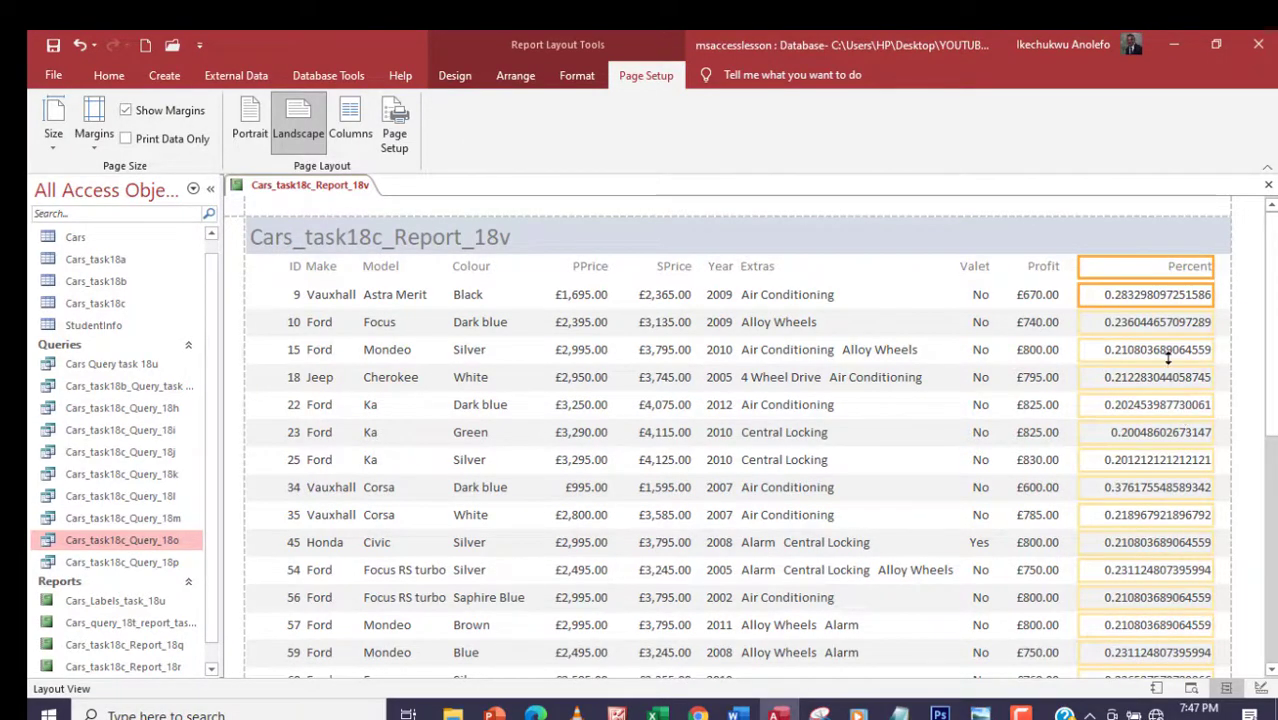
Step: Set the Percent controls' Text Align to Right via the Property Sheet
left_click(454, 76)
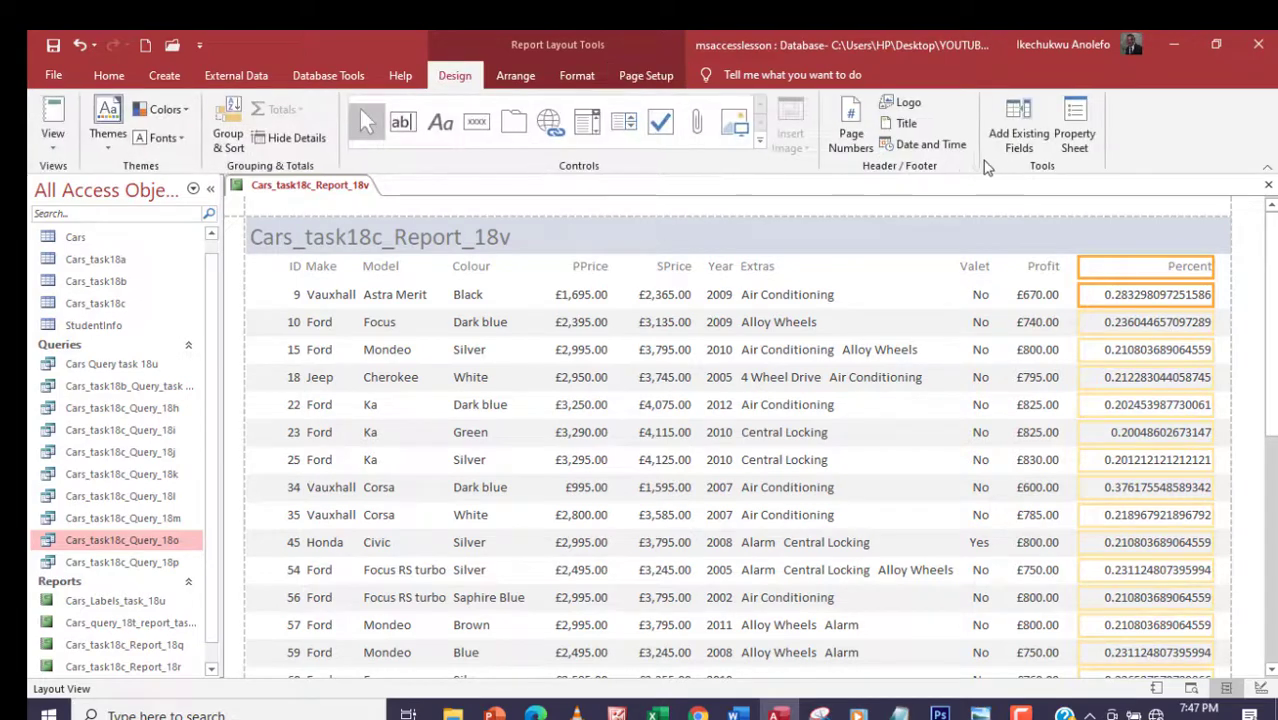
left_click(1074, 120)
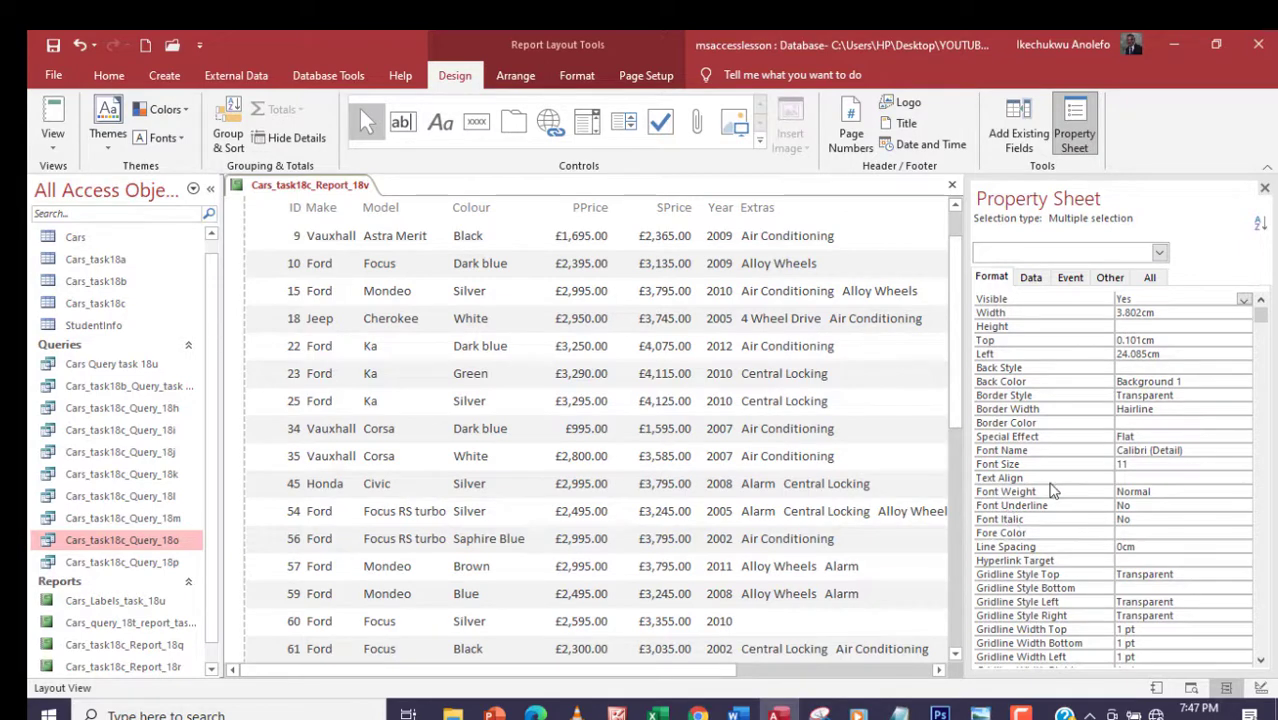
left_click(1244, 478)
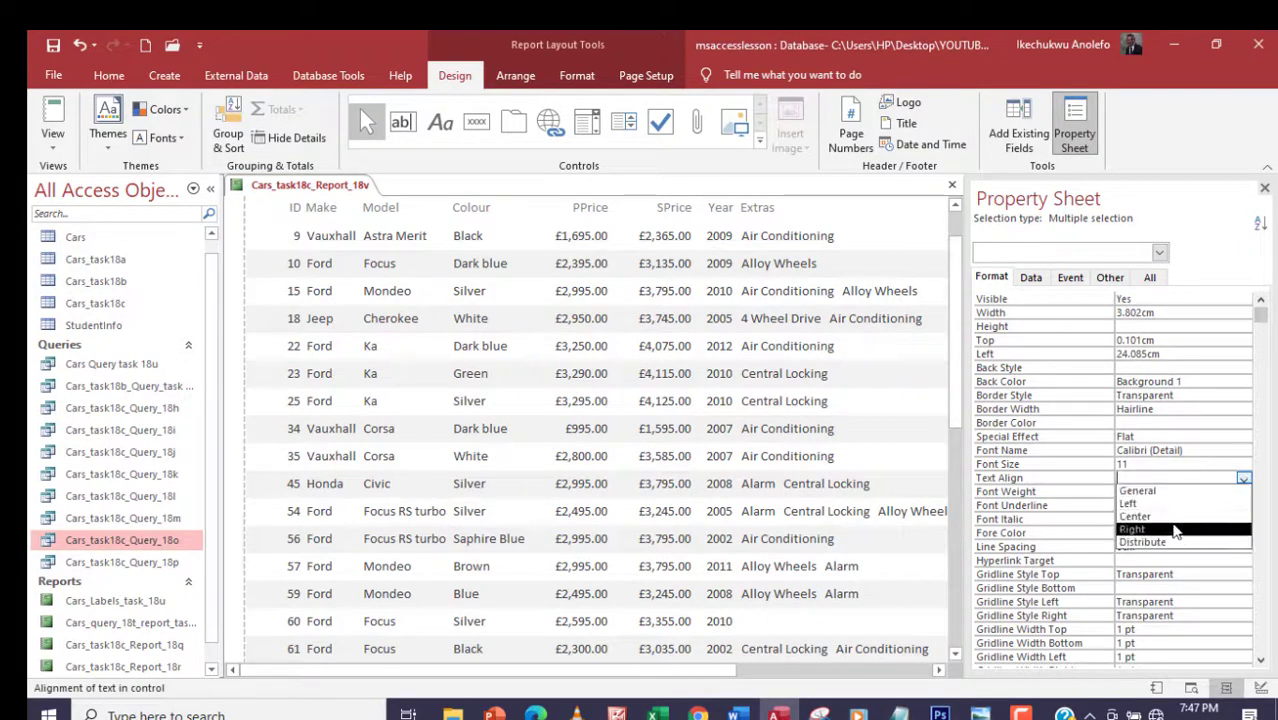
left_click(1136, 516)
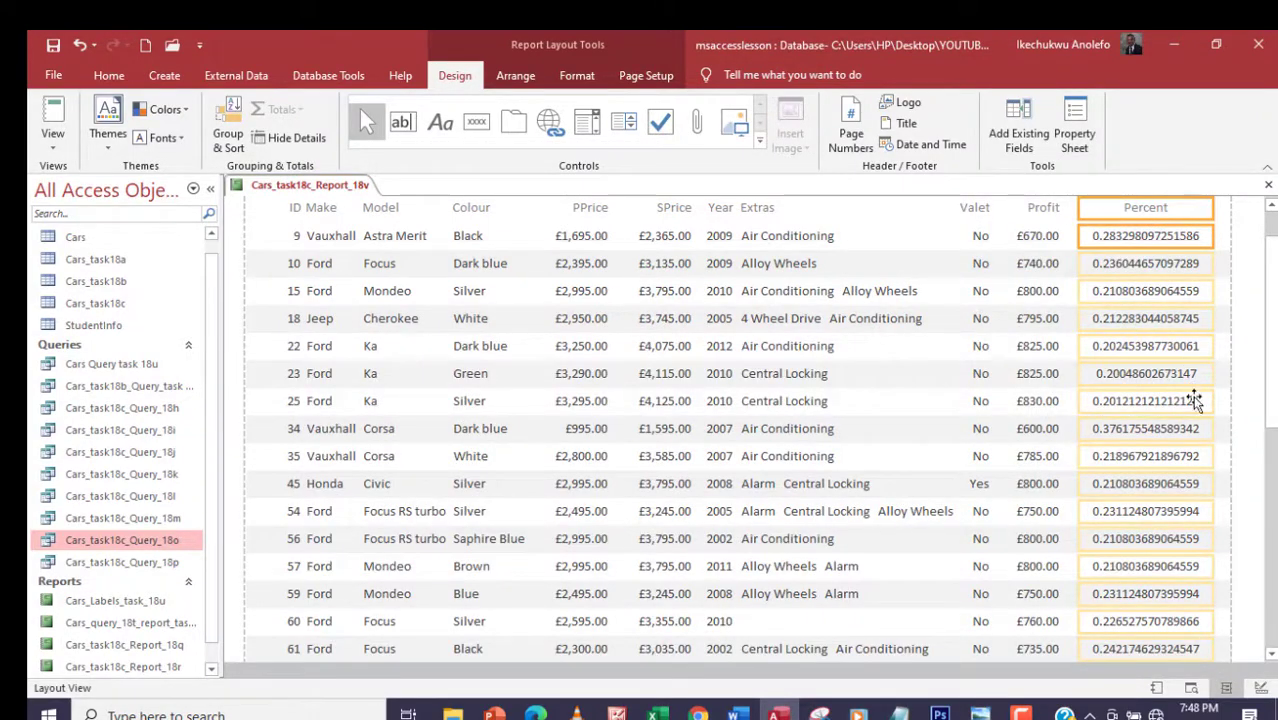
mouse_move(770, 400)
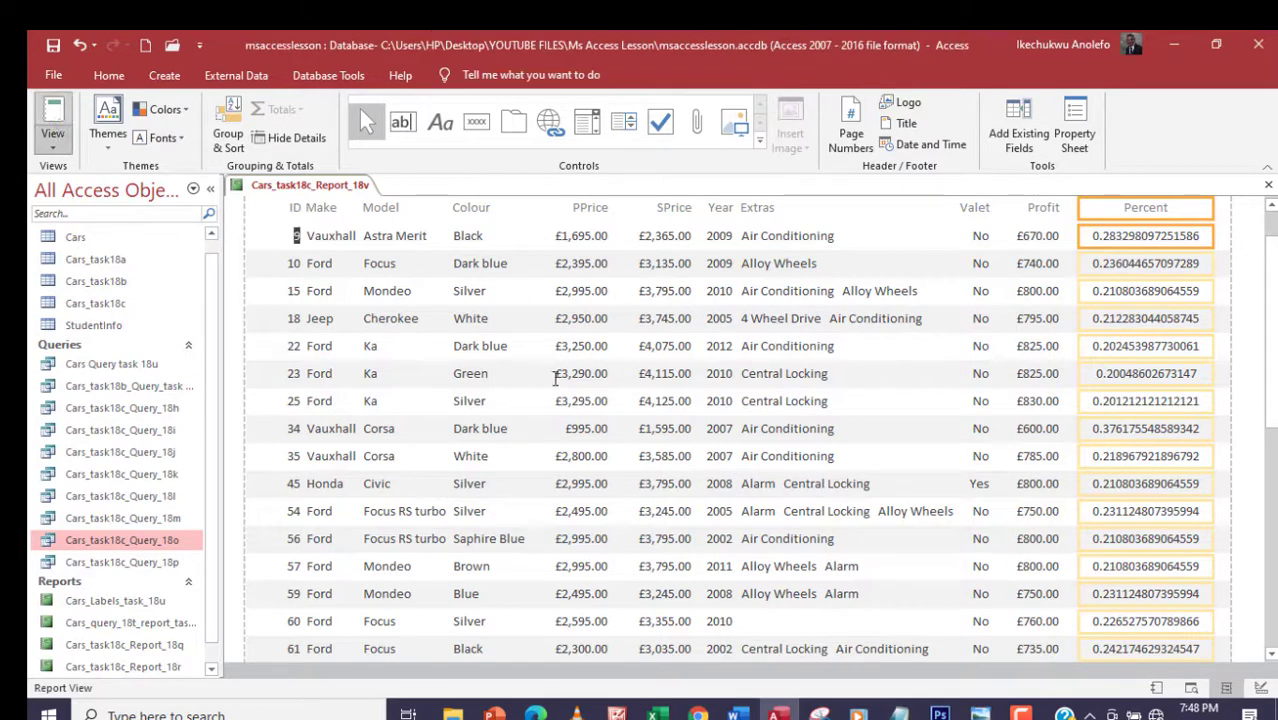
left_click(108, 76)
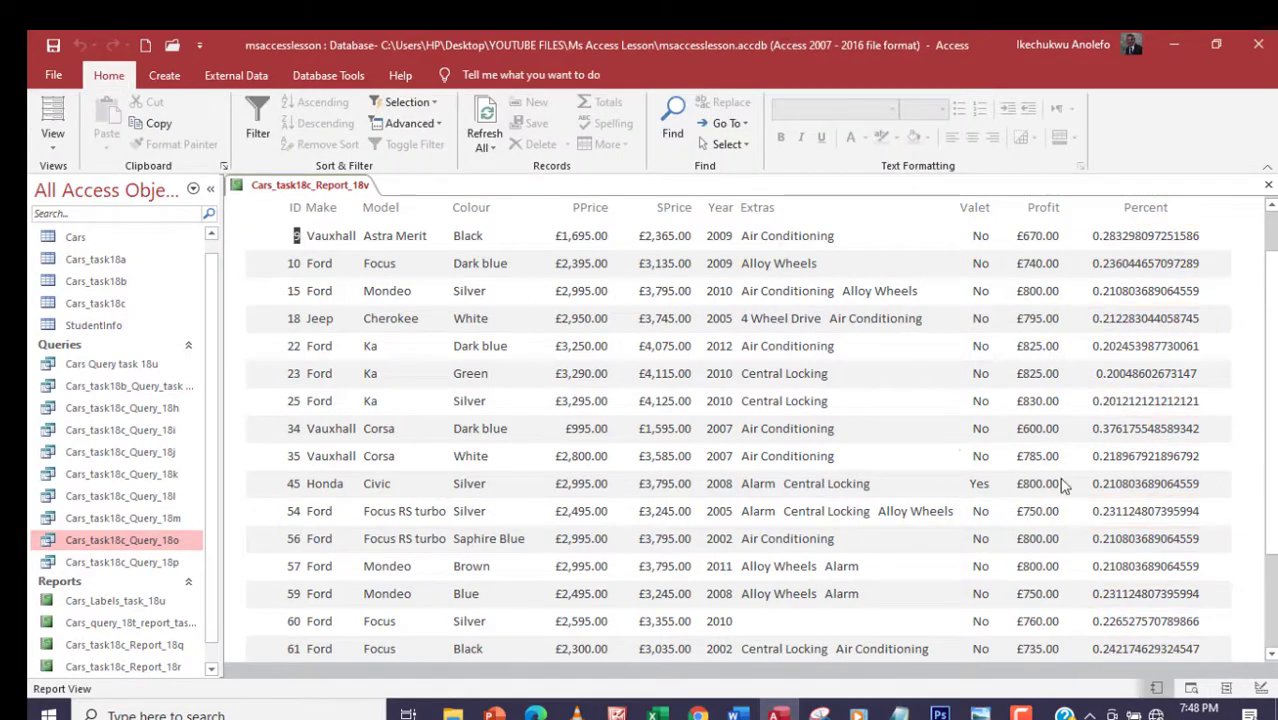
left_click(52, 120)
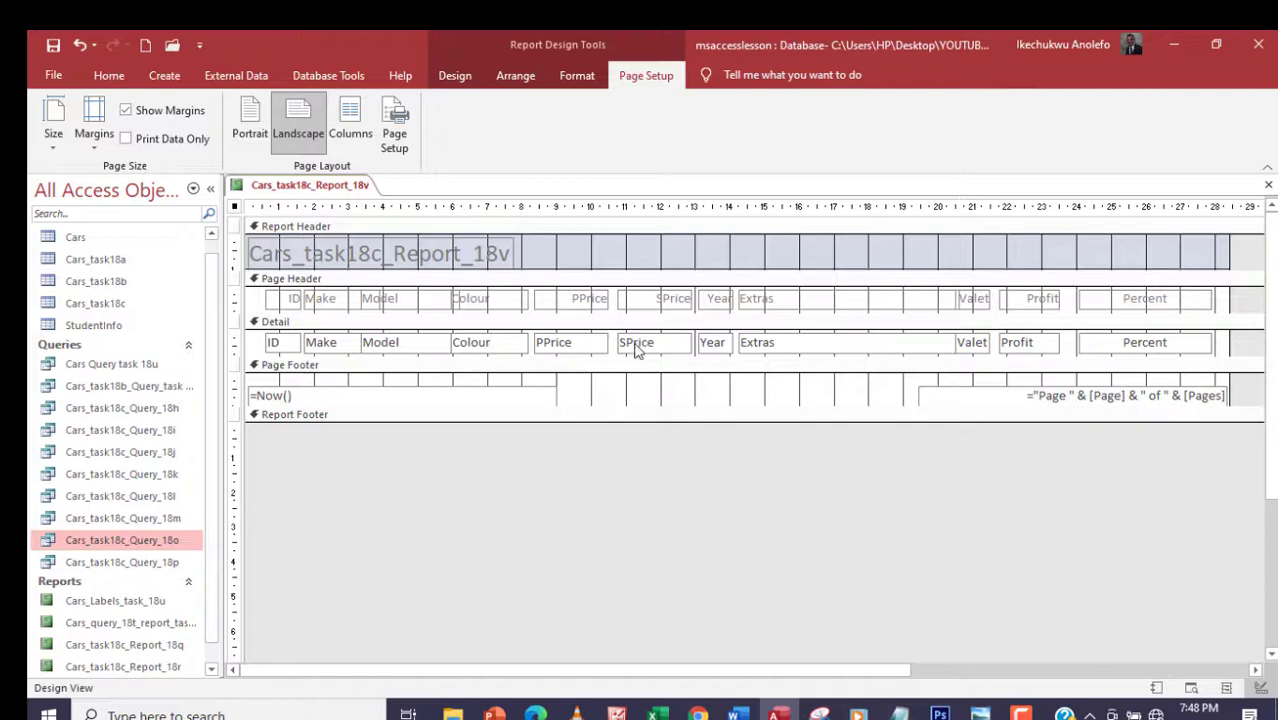
mouse_move(576, 352)
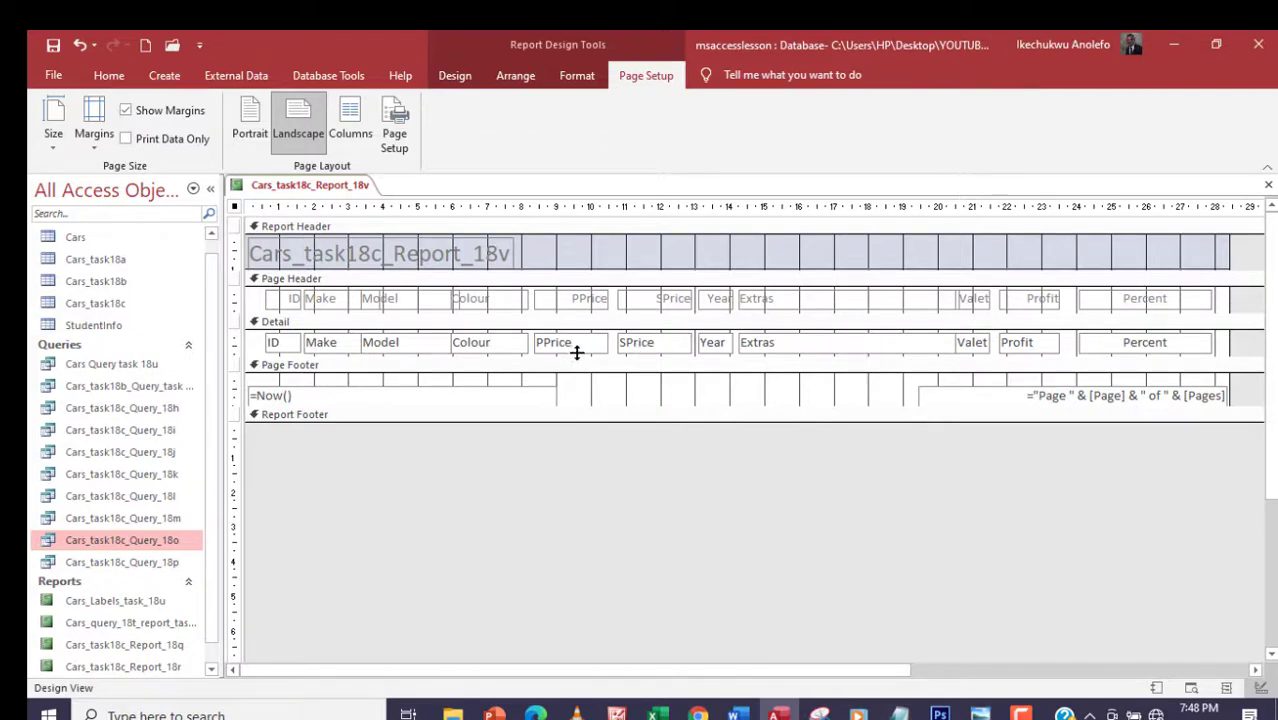
mouse_move(584, 352)
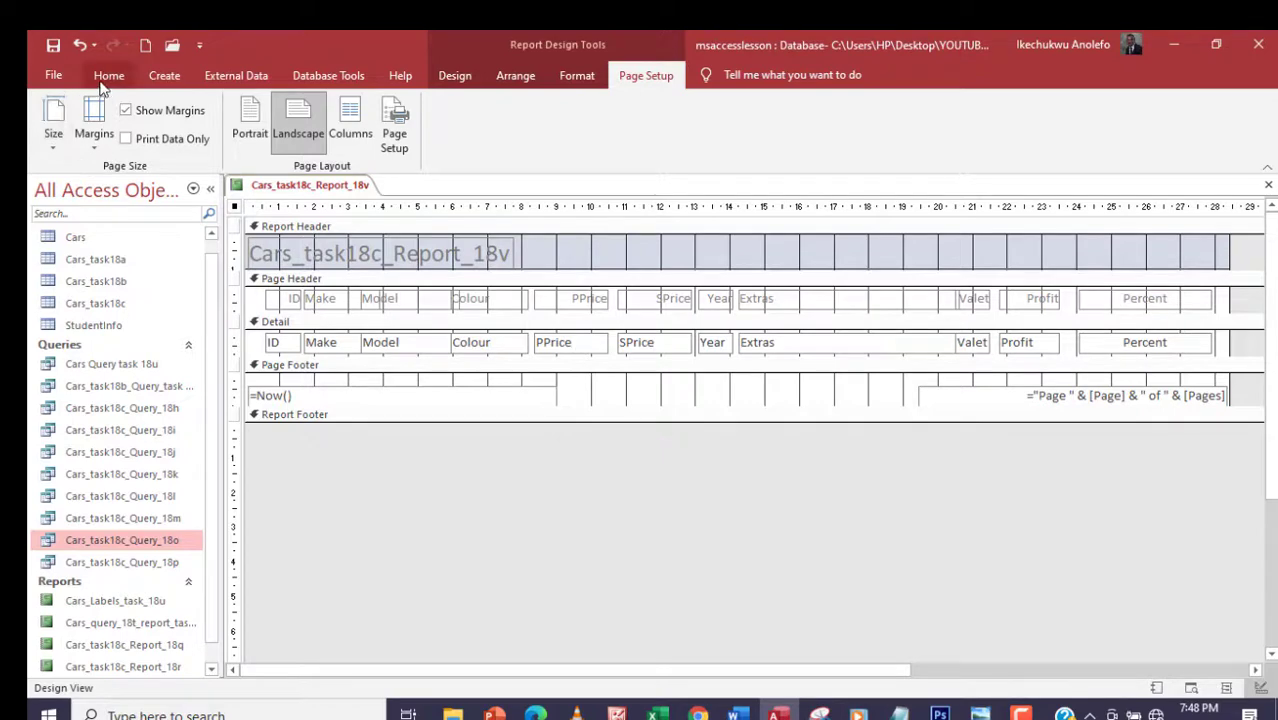
left_click(108, 76)
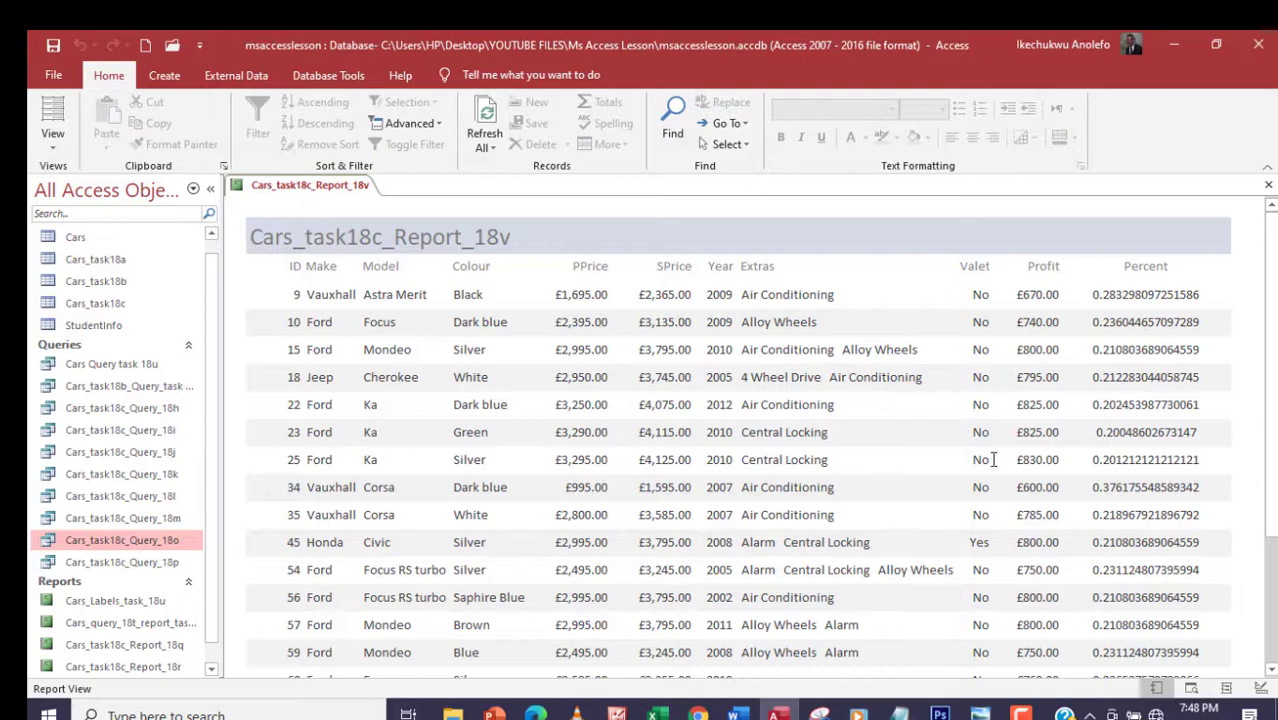
mouse_move(1044, 316)
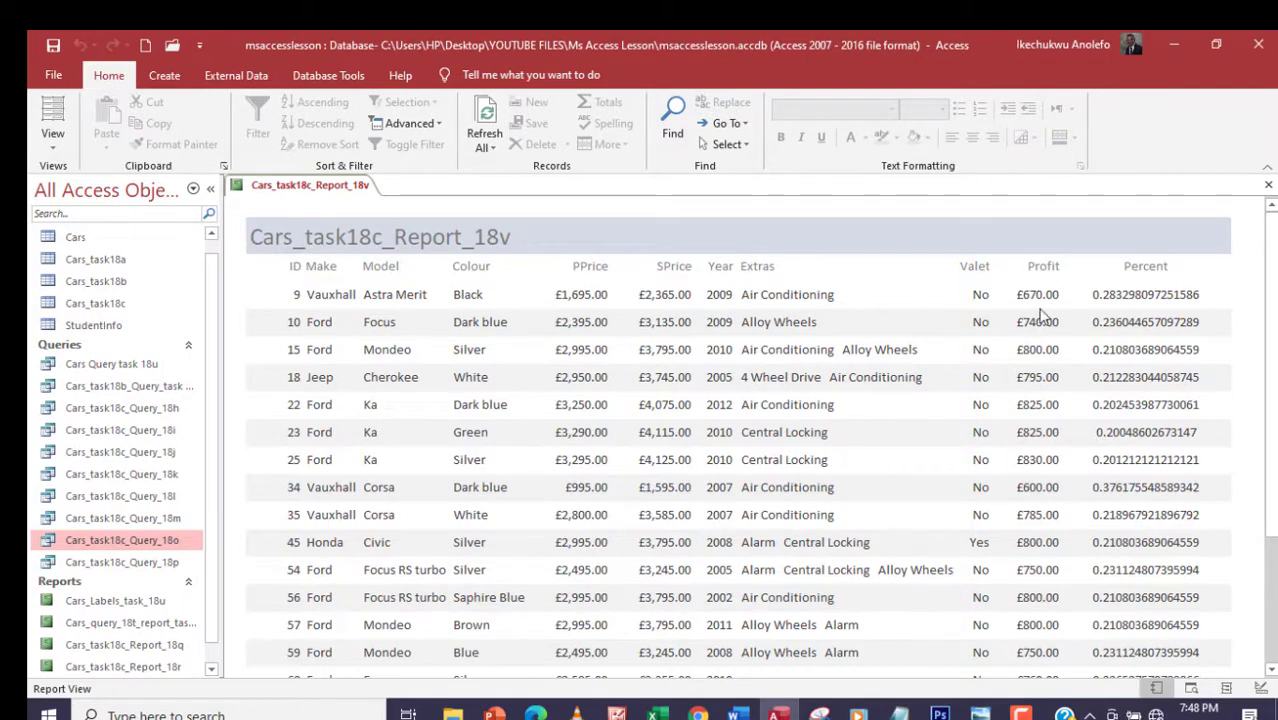
mouse_move(1040, 312)
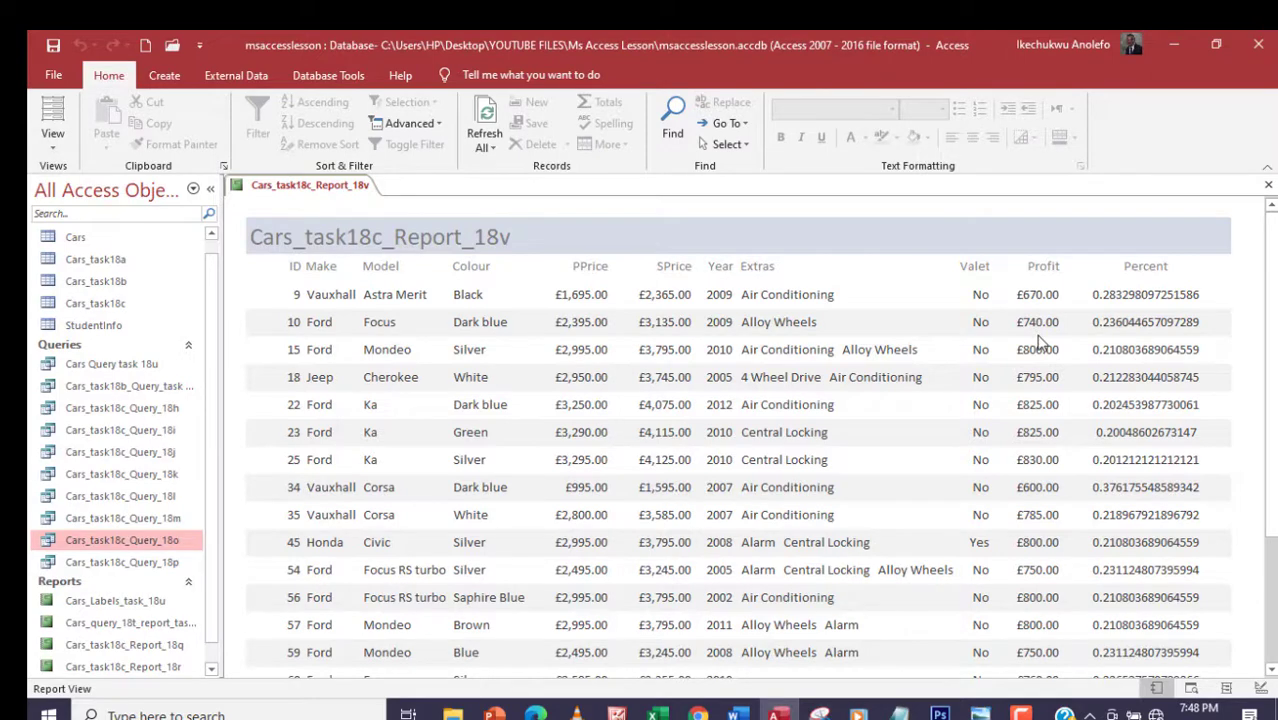
mouse_move(1108, 296)
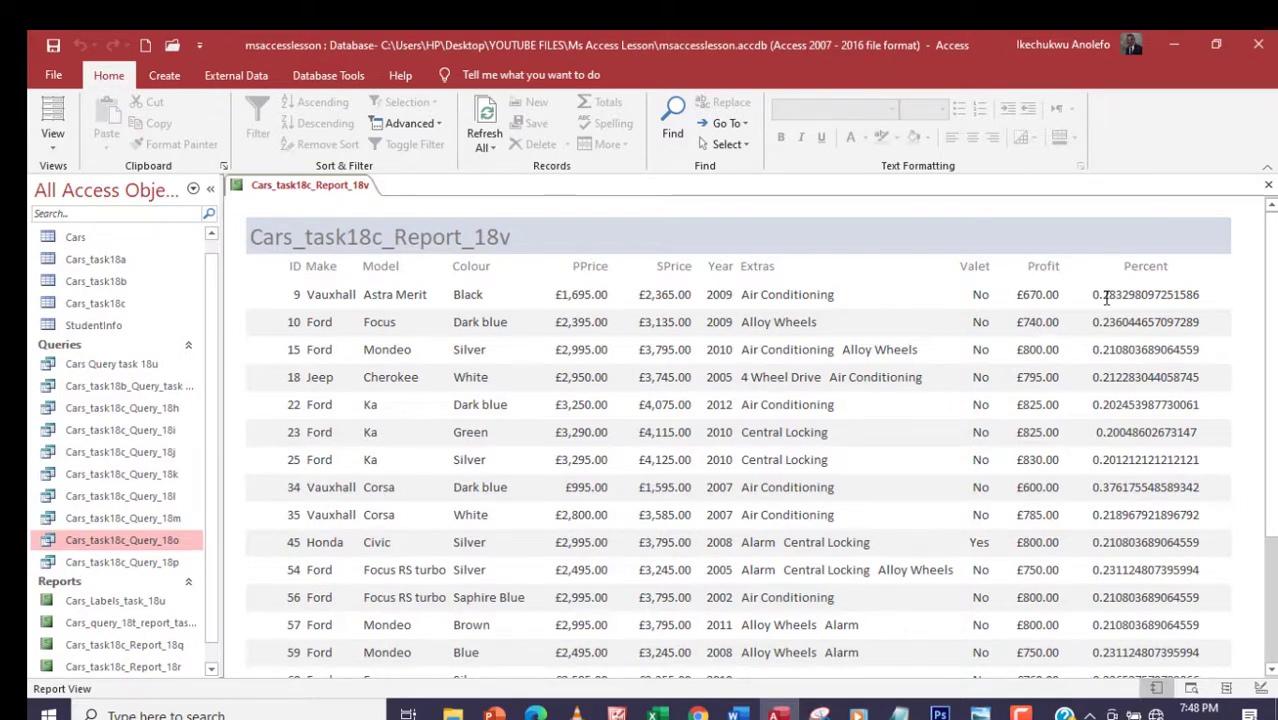
mouse_move(1150, 282)
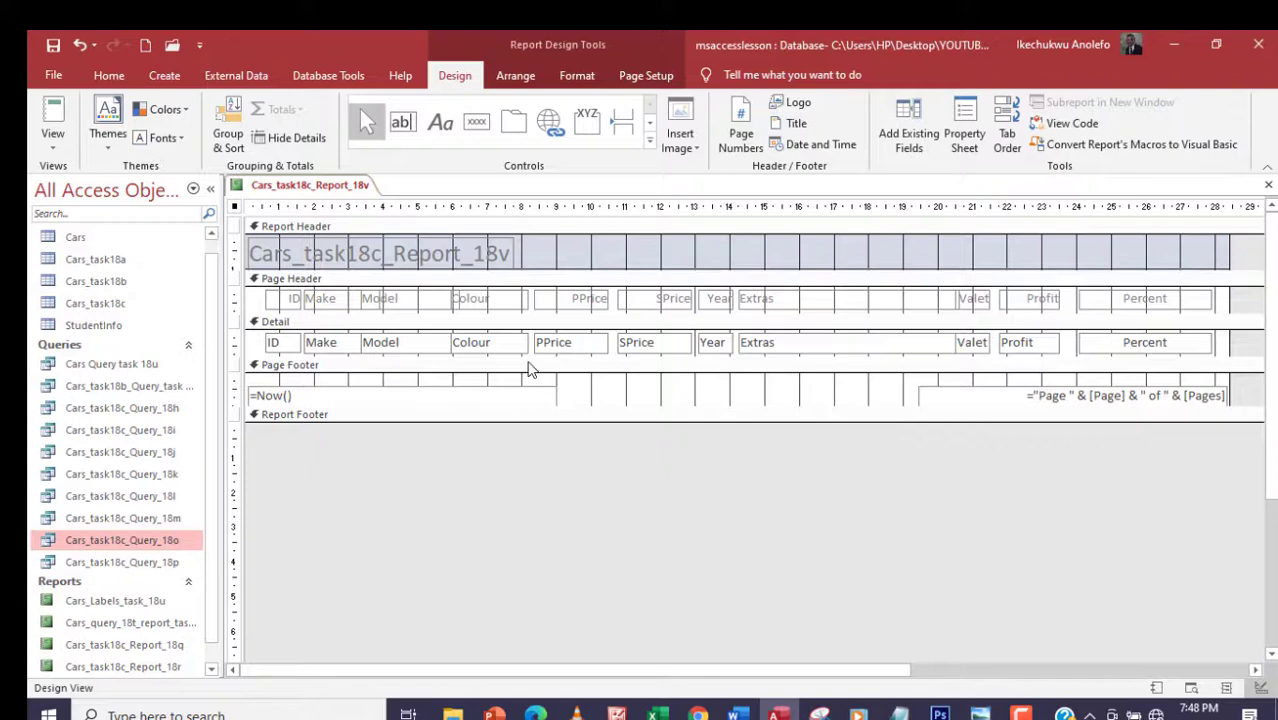
Step: Select the PPrice, SPrice and Profit boxes and format them as Euro
left_click(570, 342)
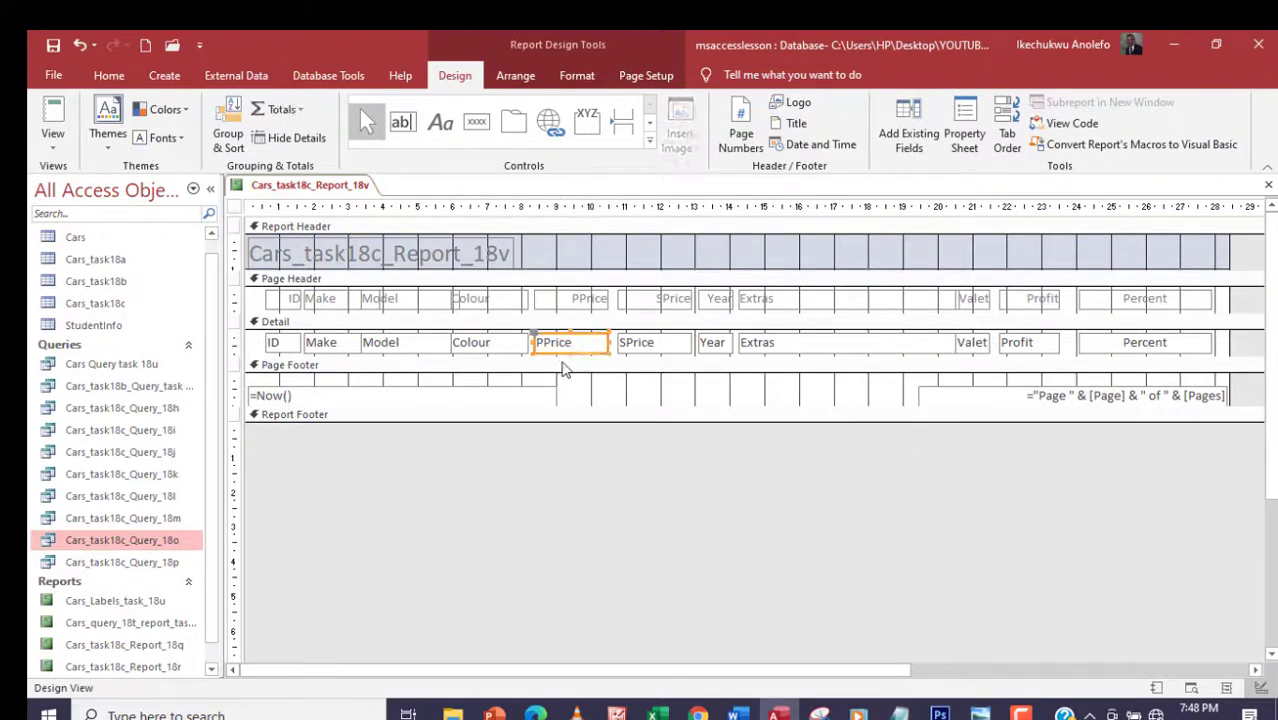
left_click(636, 342)
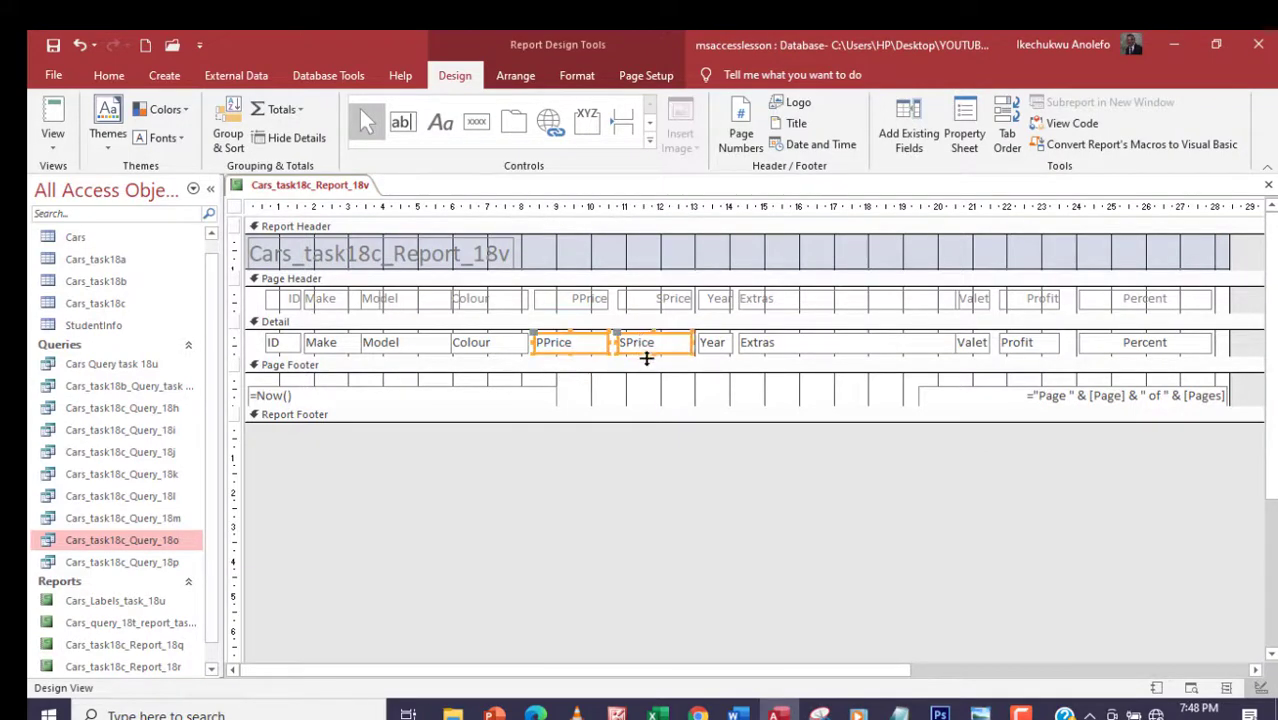
left_click(1018, 342)
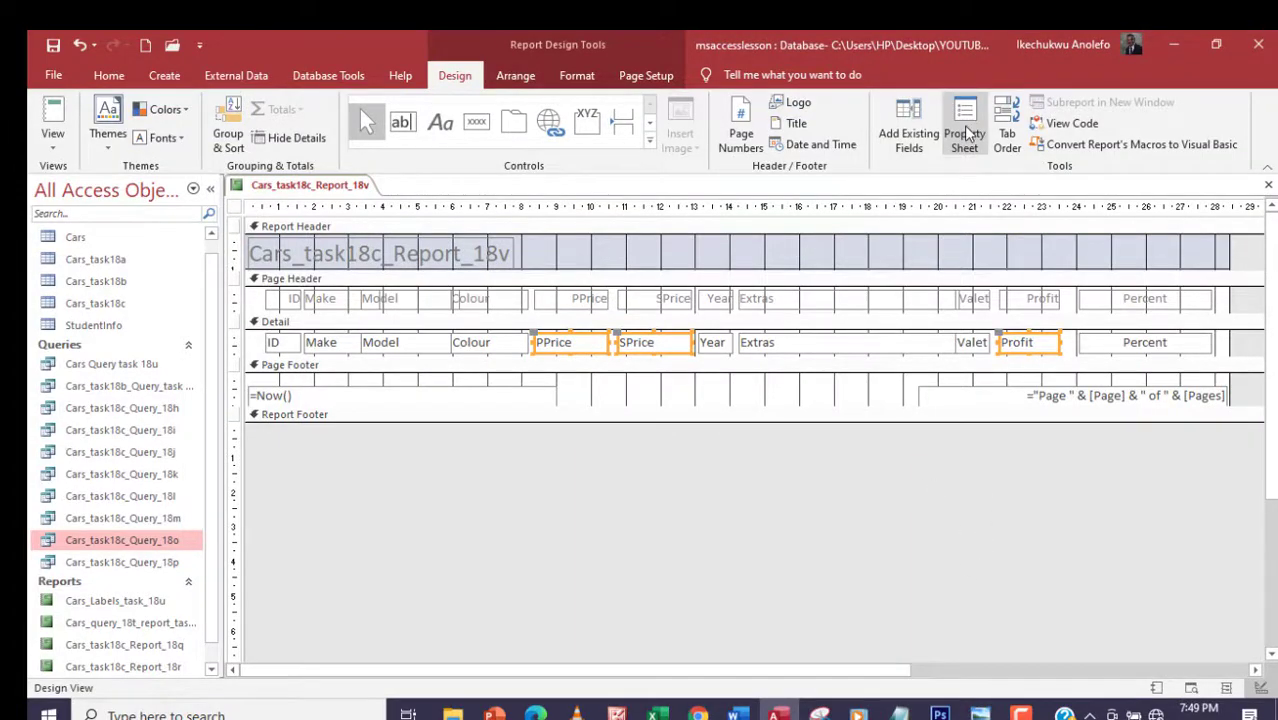
left_click(964, 120)
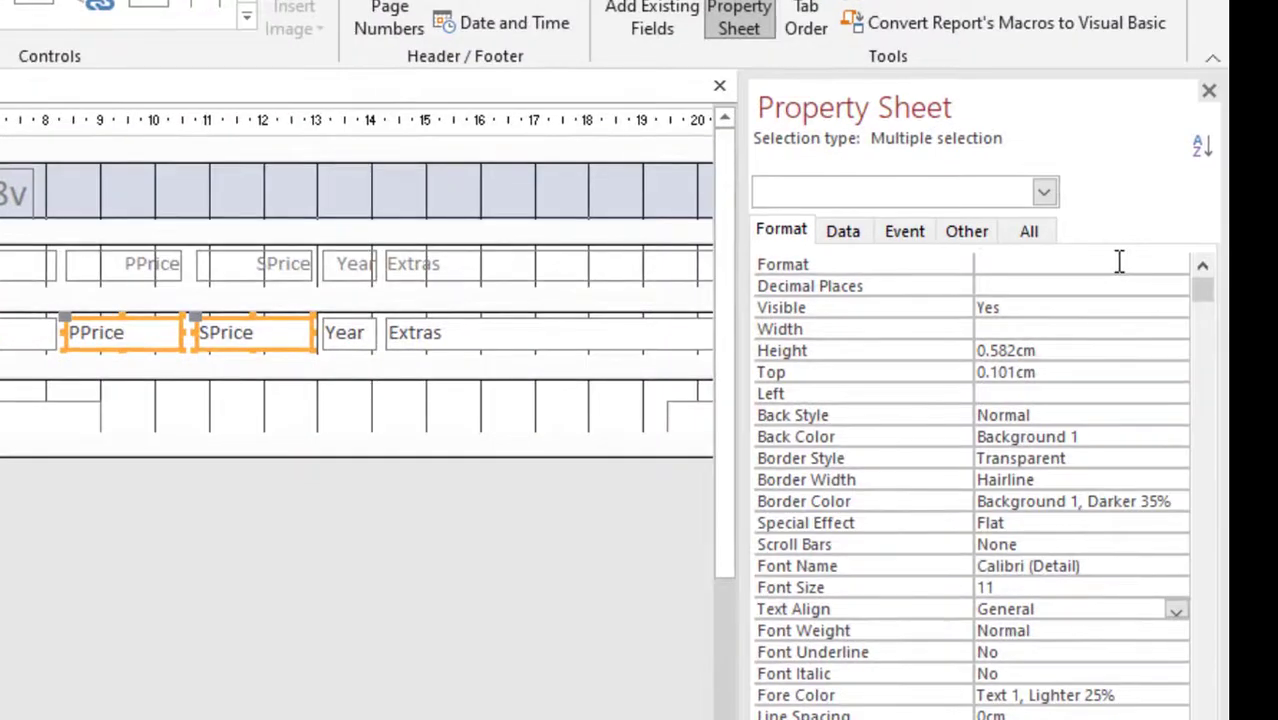
left_click(1176, 264)
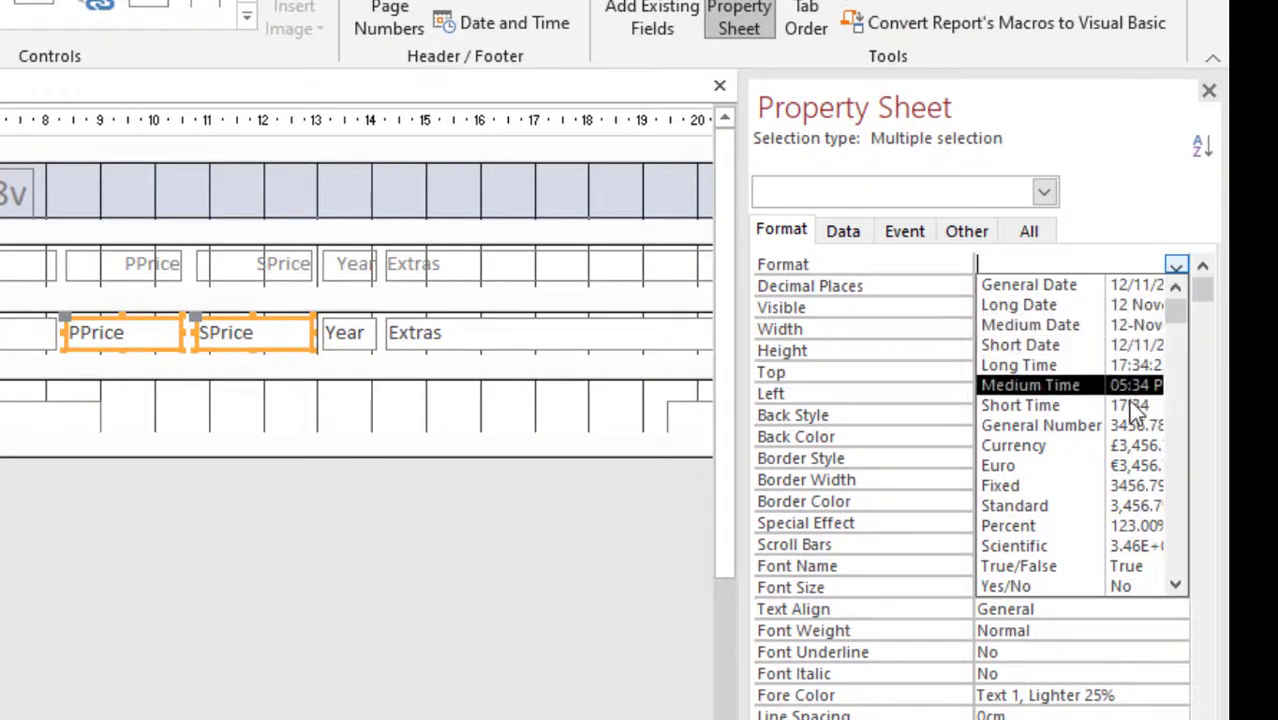
mouse_move(1016, 504)
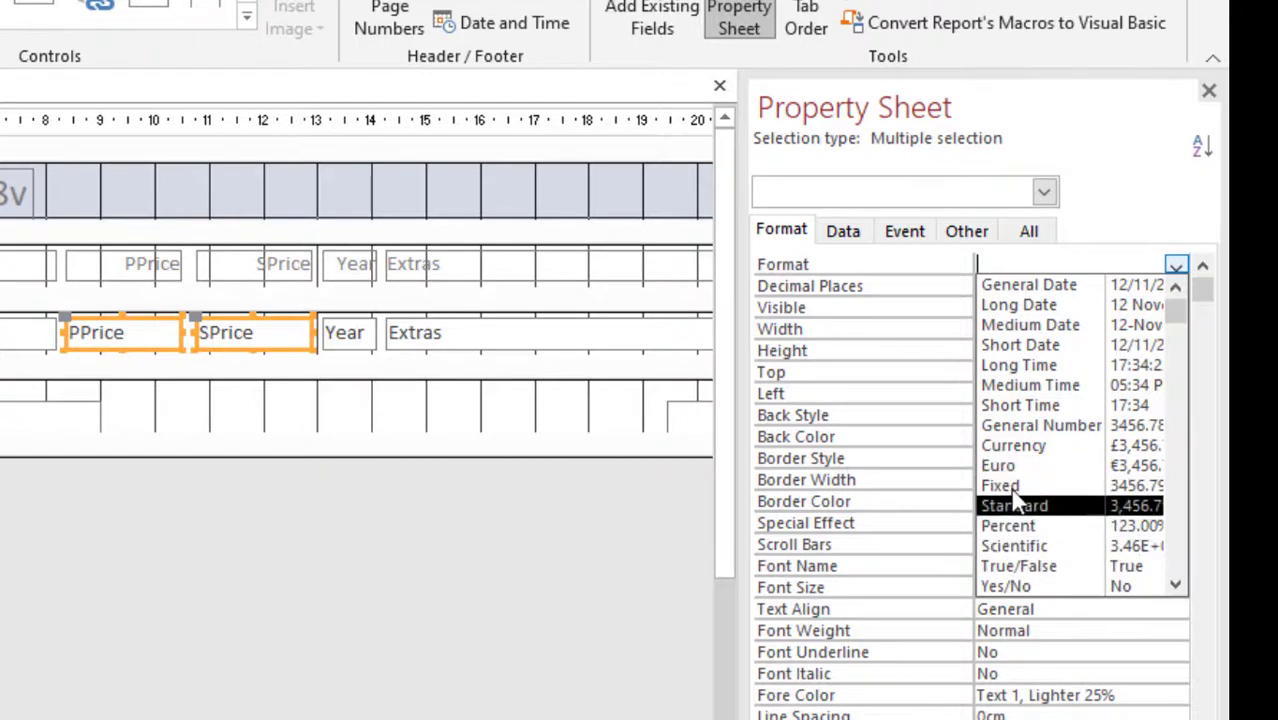
mouse_move(1040, 464)
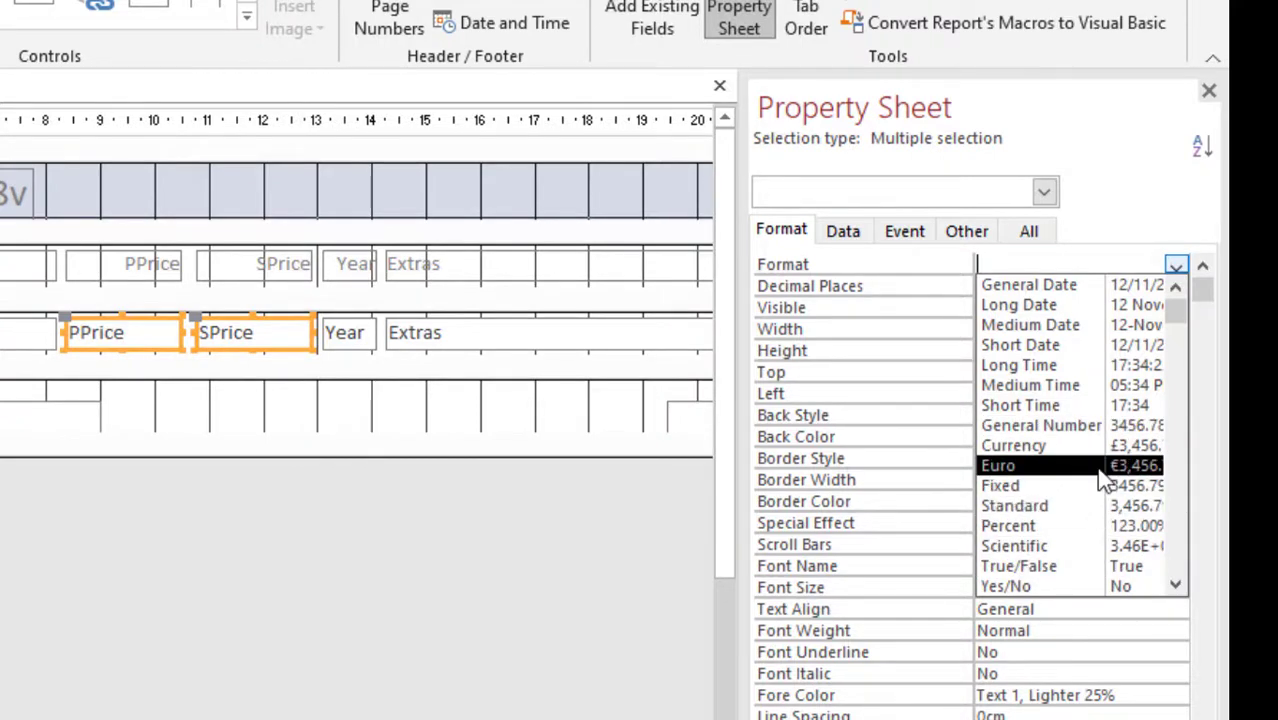
left_click(998, 464)
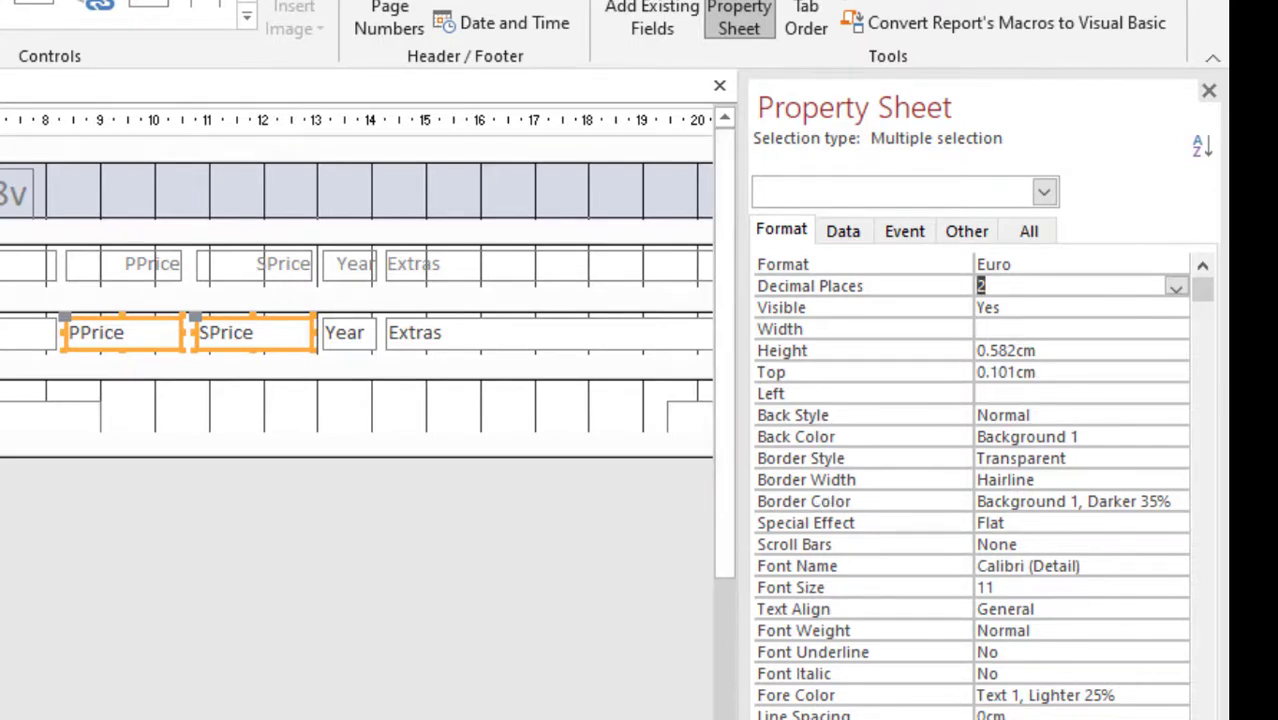
mouse_move(1148, 116)
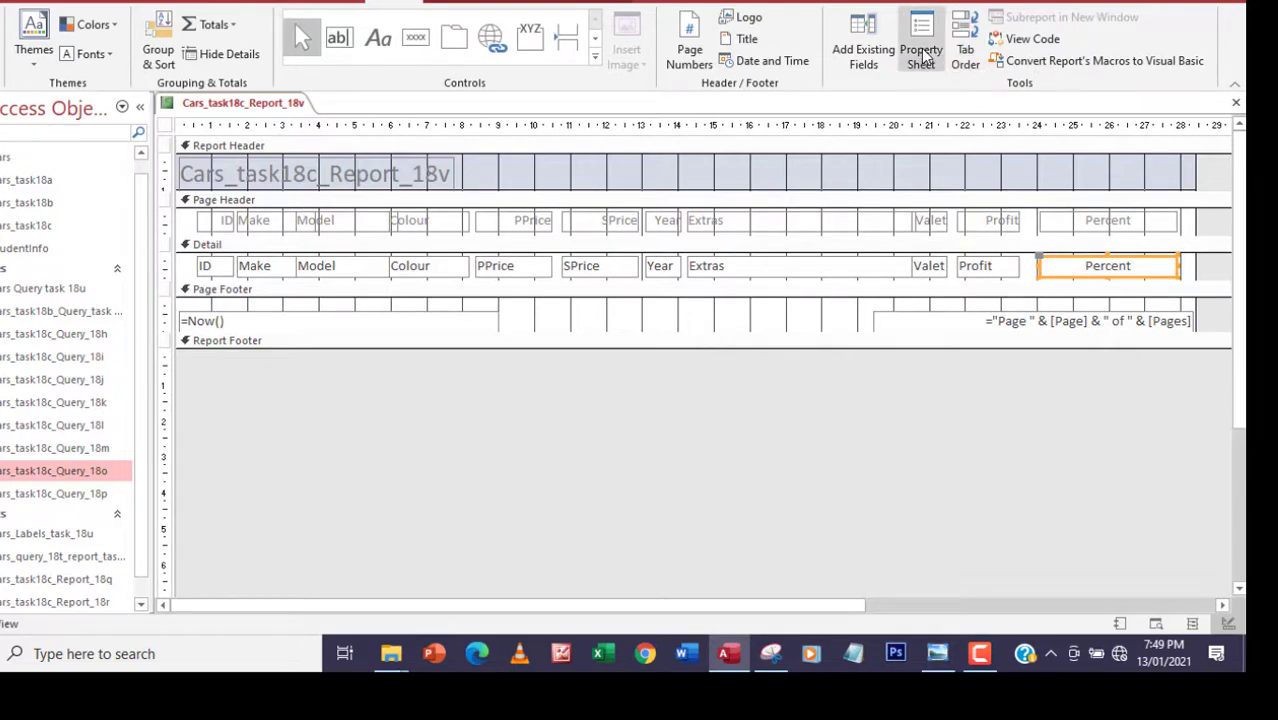
Step: Format the Percent field as Percent with 0 decimal places
left_click(920, 36)
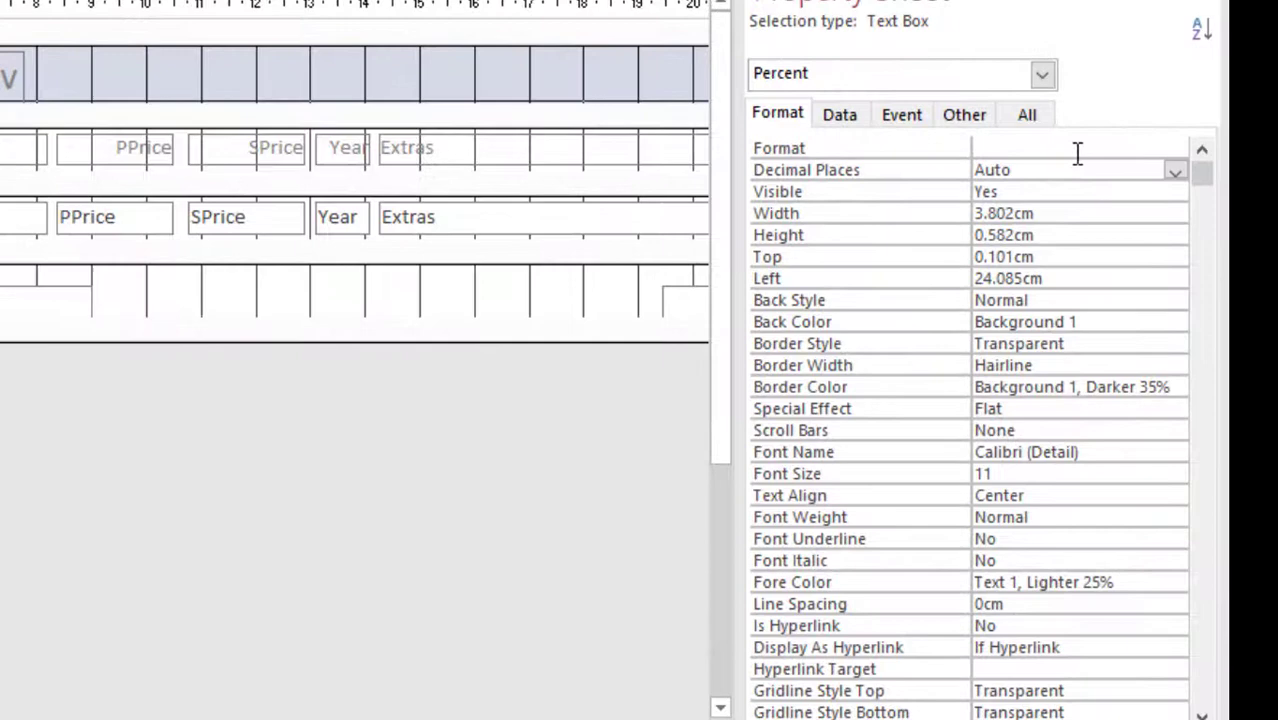
left_click(1176, 148)
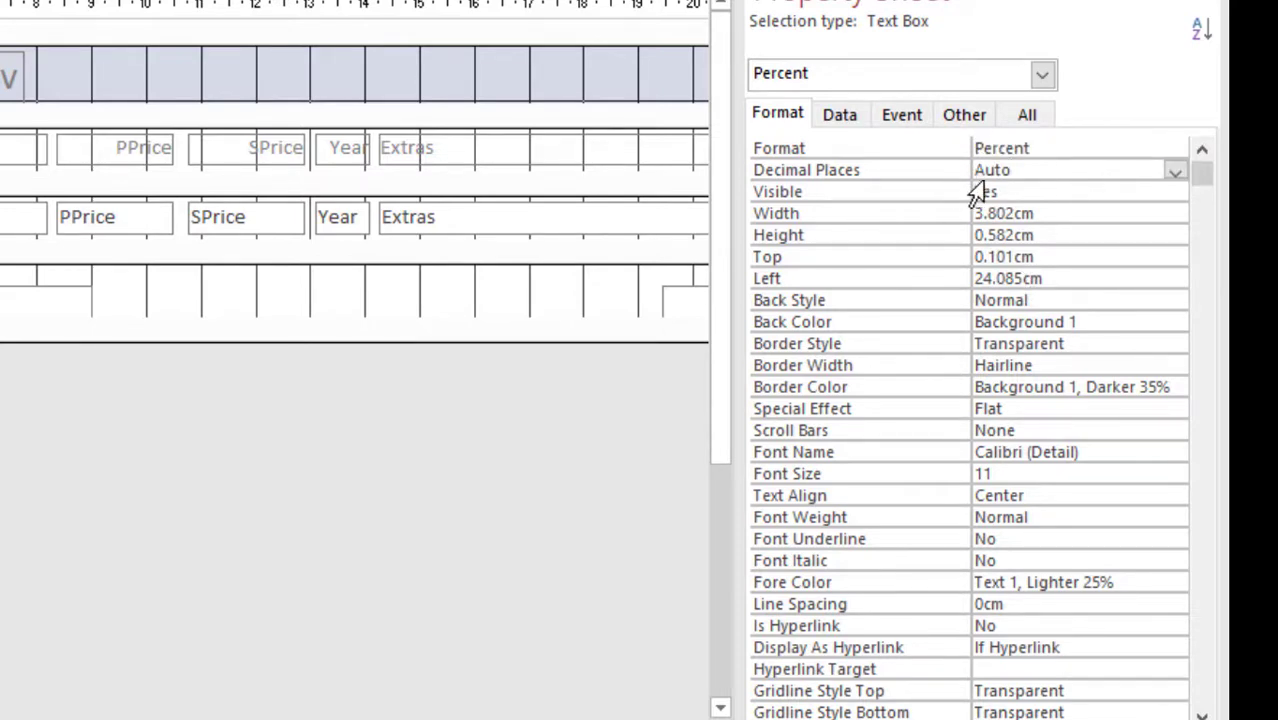
left_click(1176, 170)
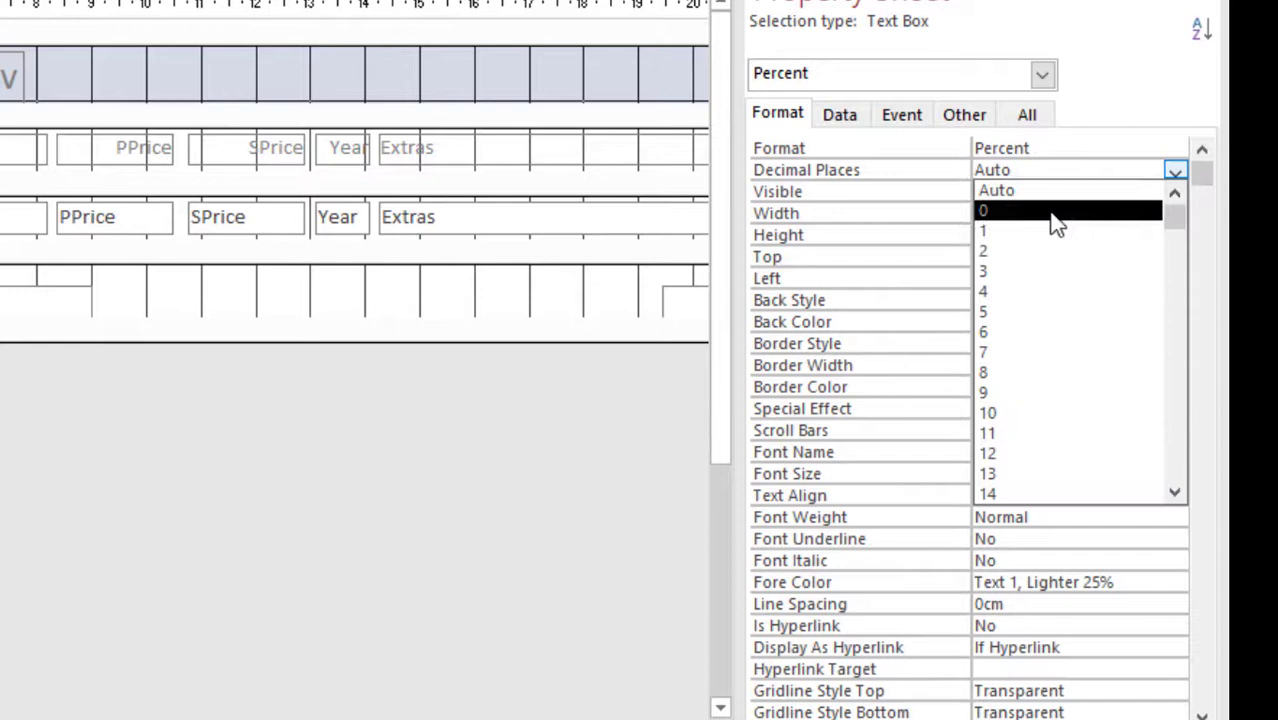
left_click(982, 210)
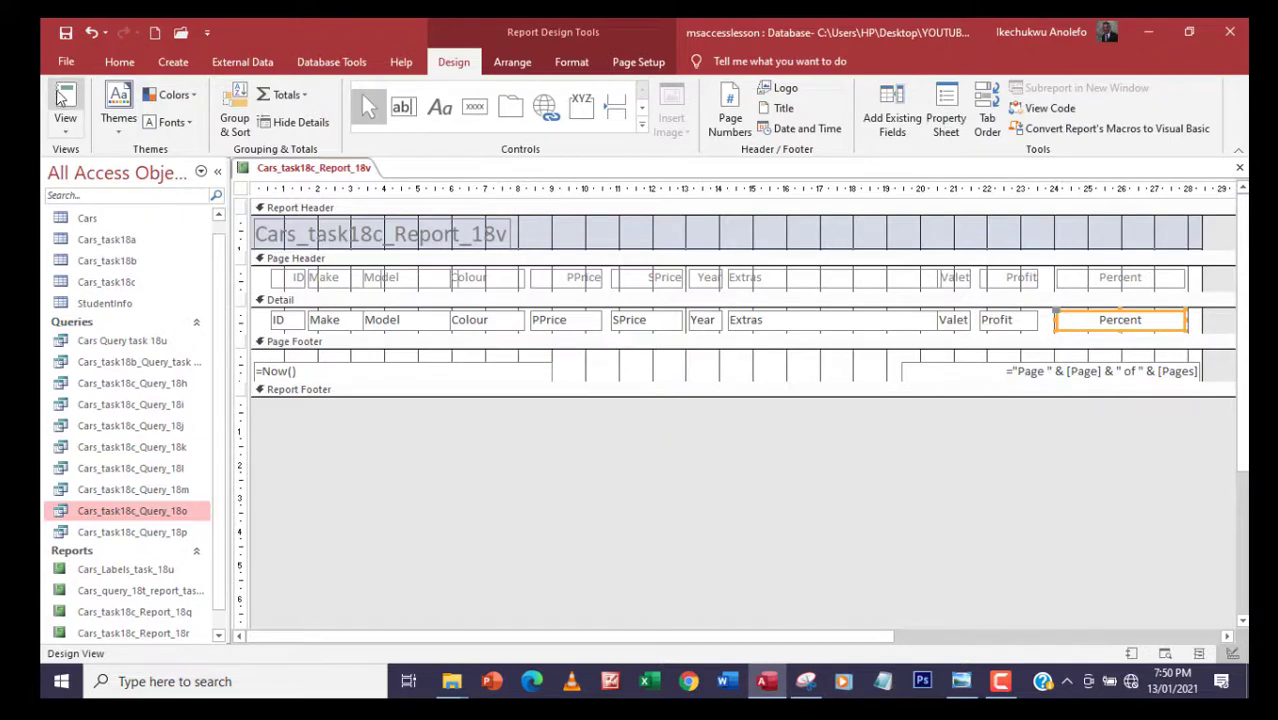
Step: Preview the report to confirm euro prices and whole-number percentages
left_click(64, 100)
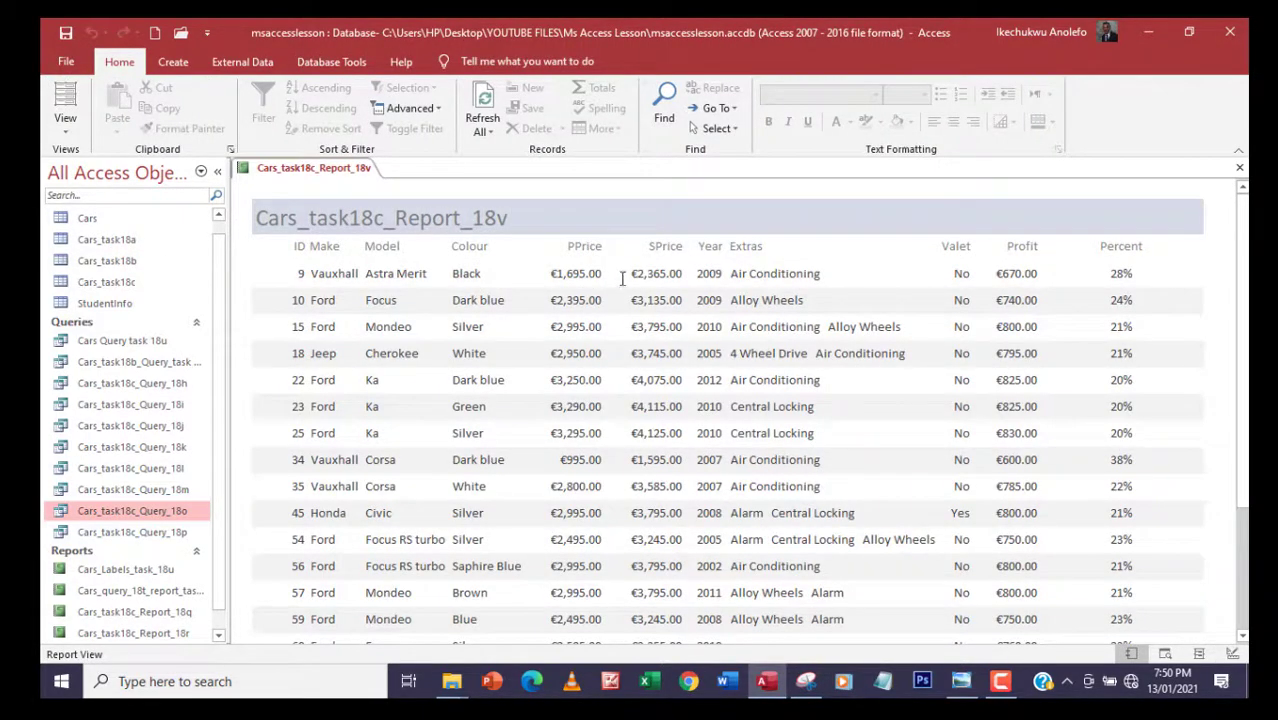
mouse_move(1130, 380)
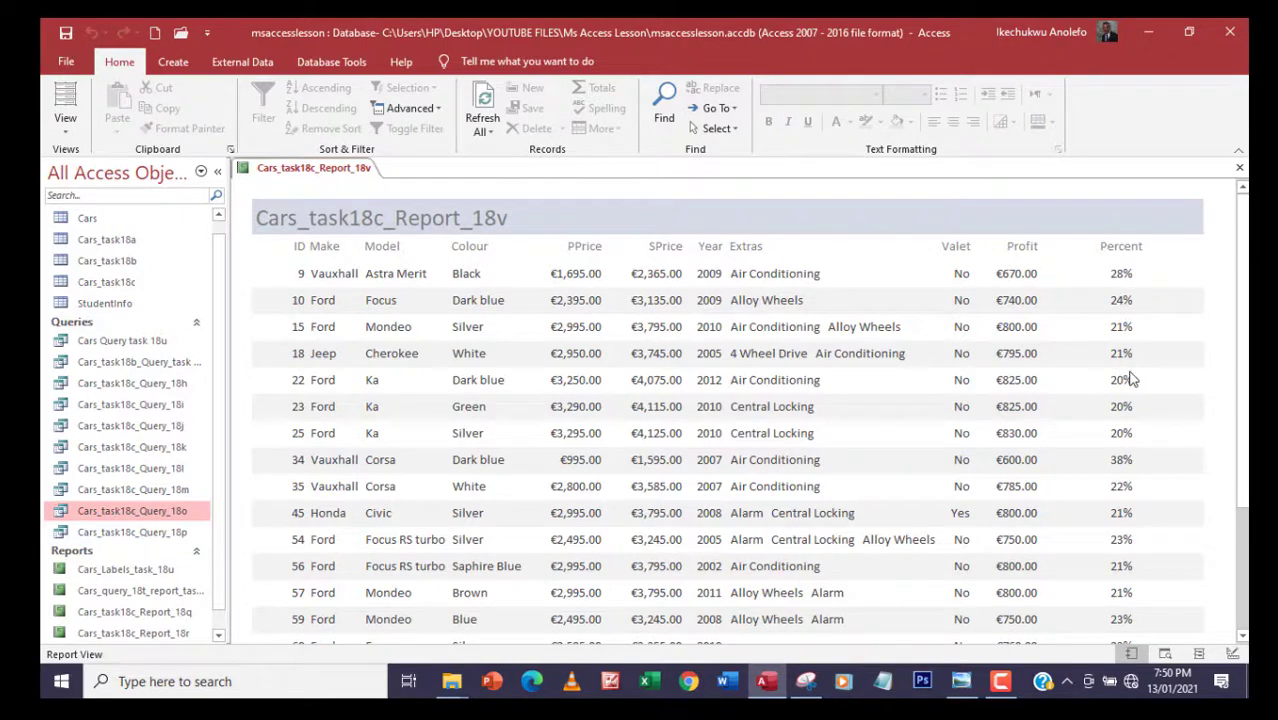
scroll("down", 3)
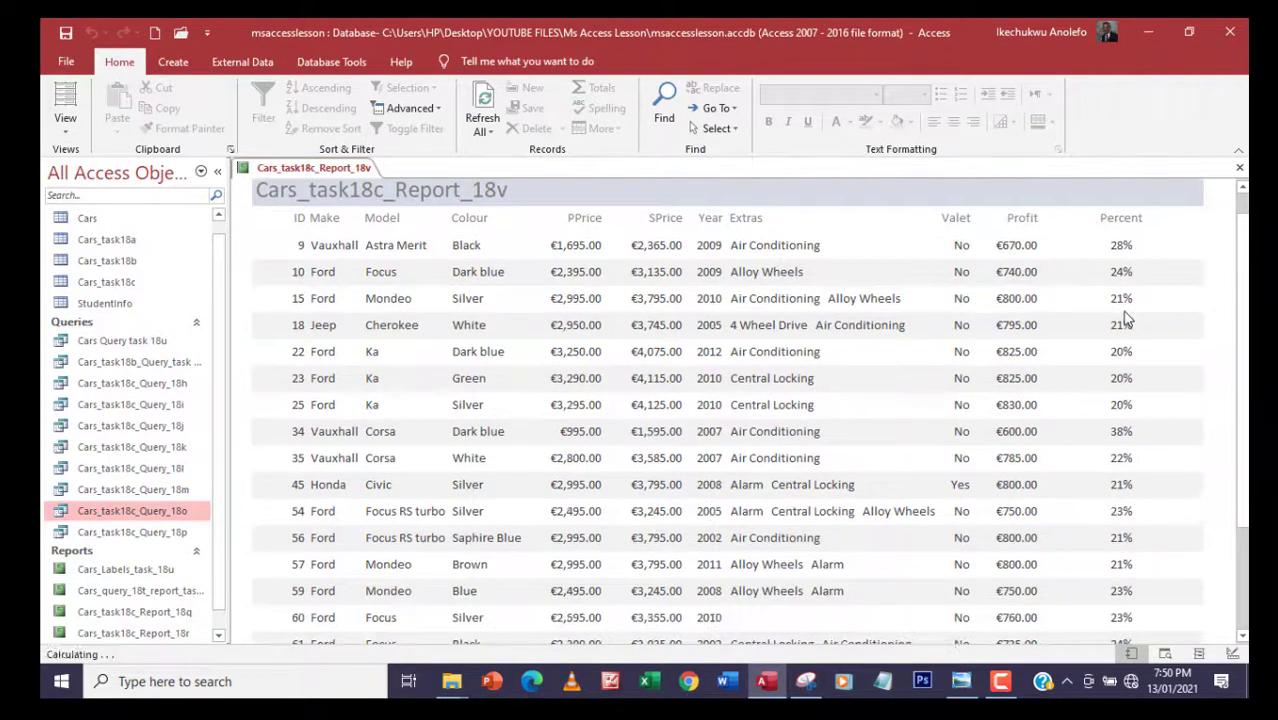